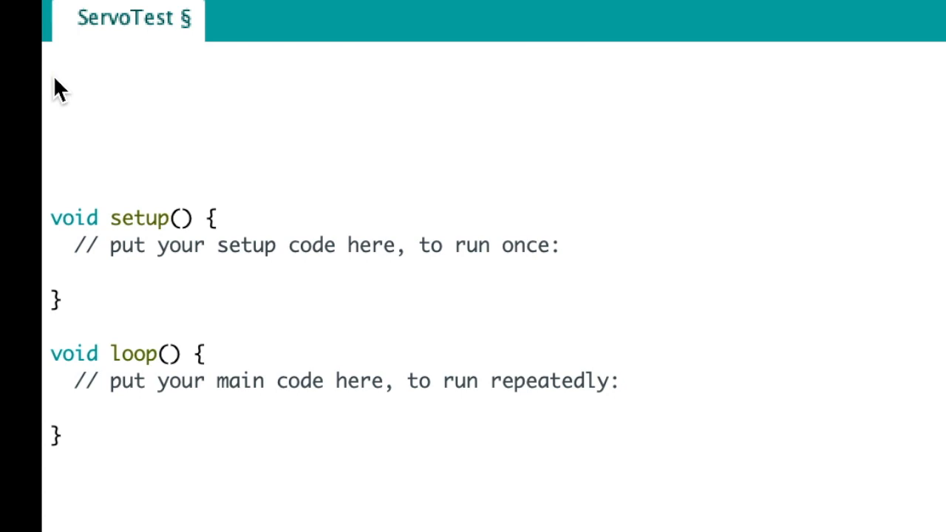
Step: Add '#include <Servo.h>' at the top of the sketch, fixing a typo along the way
text(#includ)
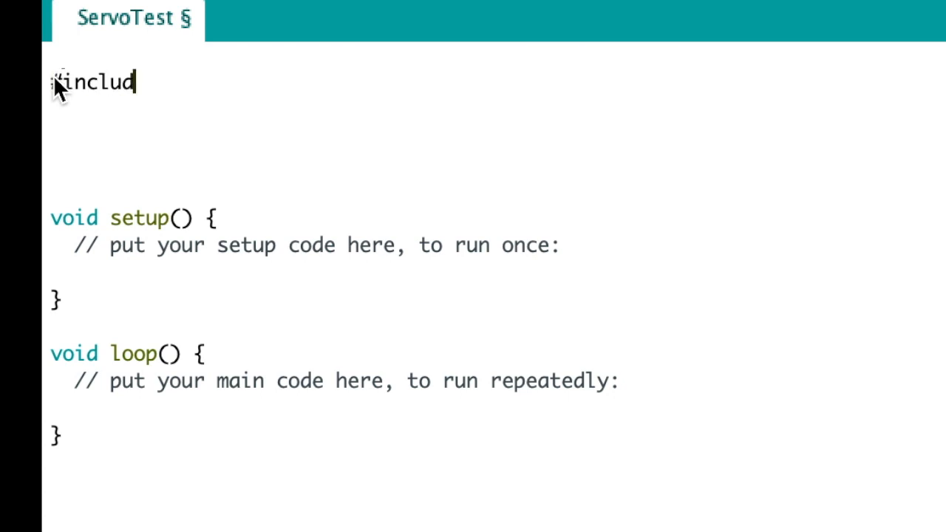
text(e)
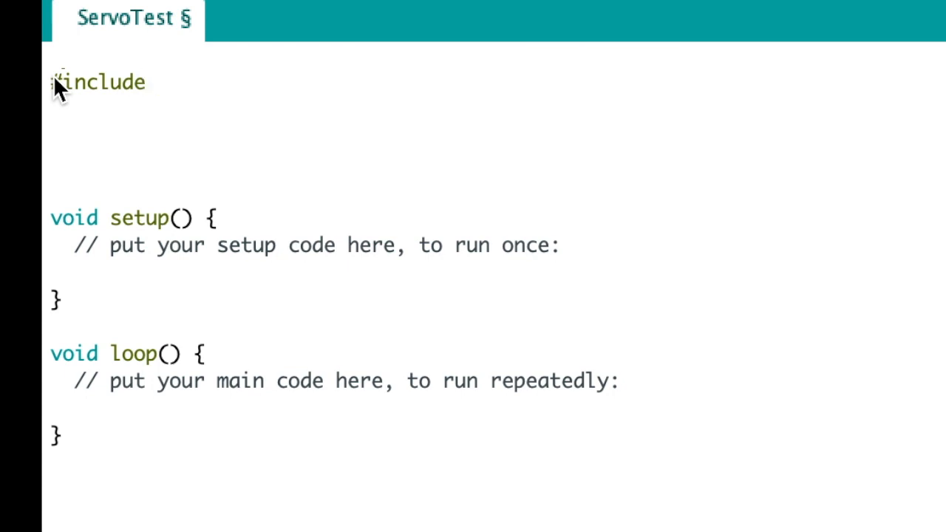
text(,Se)
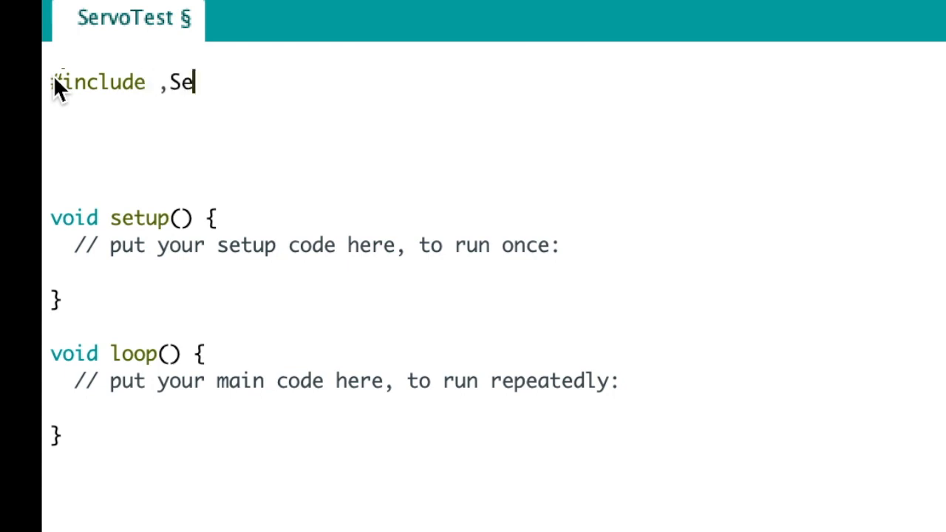
key(Backspace)
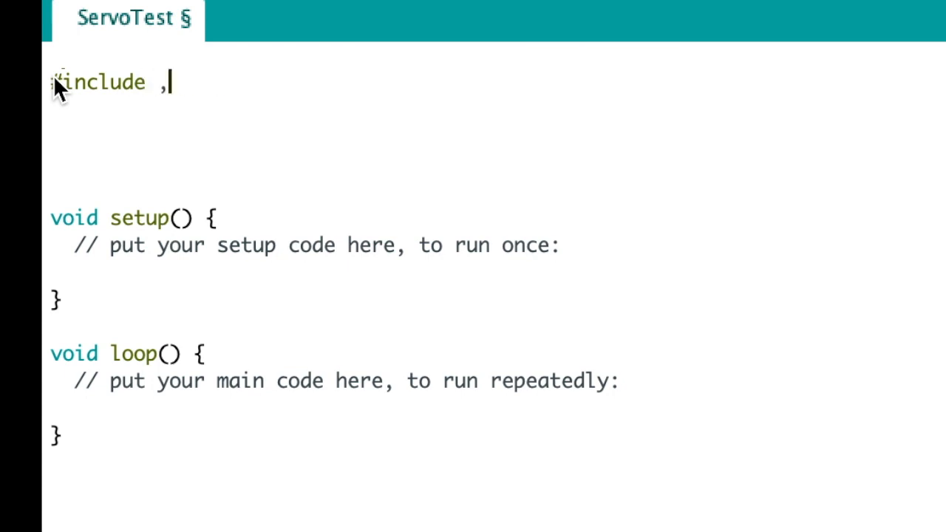
text(<)
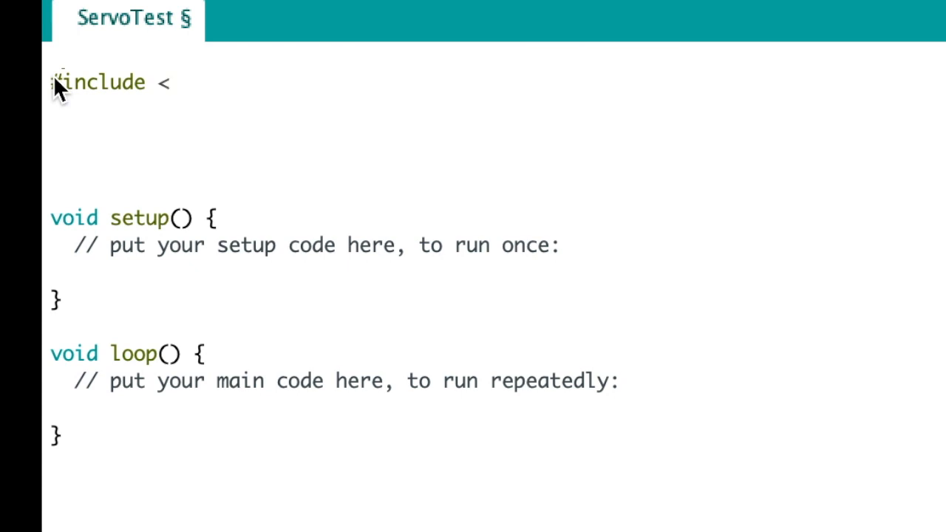
text(Serv)
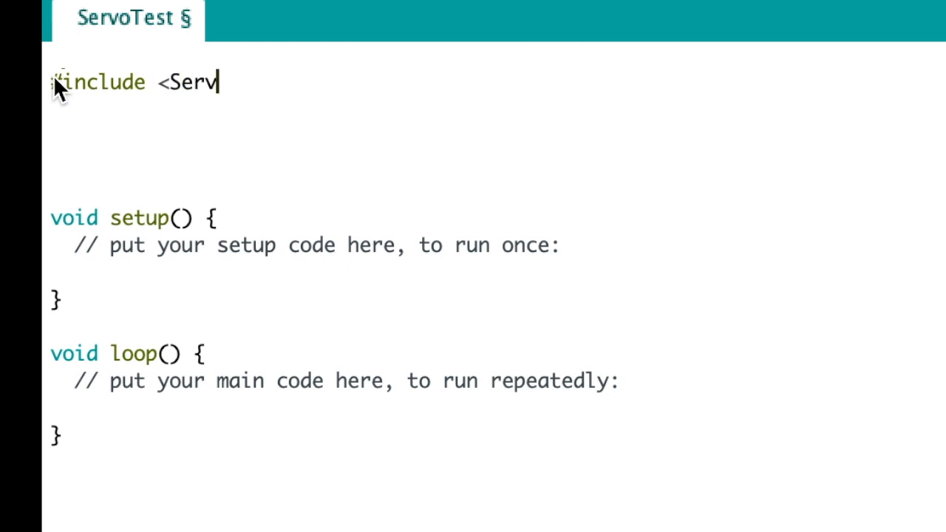
text(o.h)
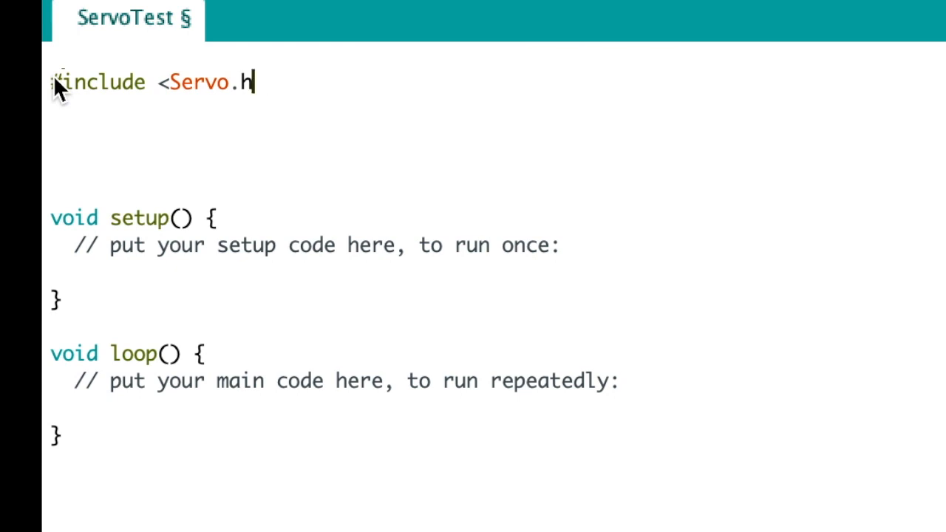
text(>)
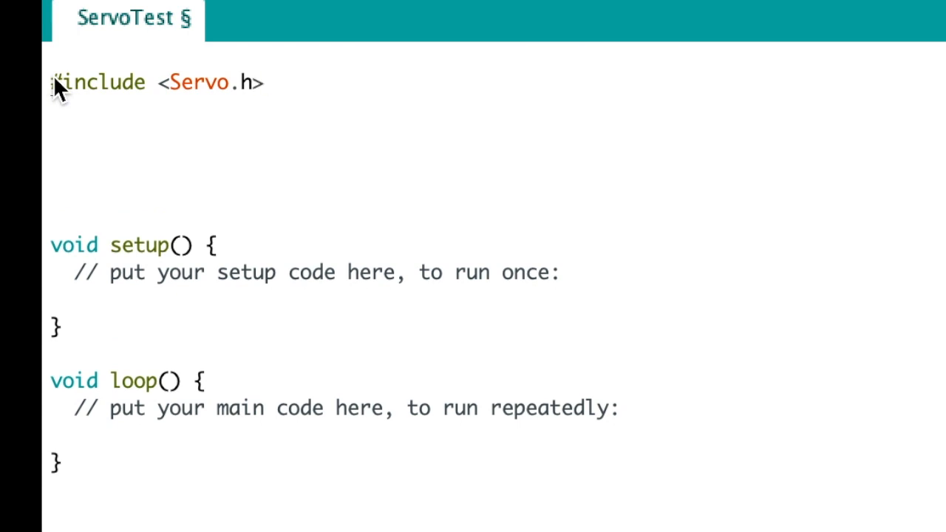
Step: Declare 'Servo myservo;' with the comment '// a servo object'
text(S)
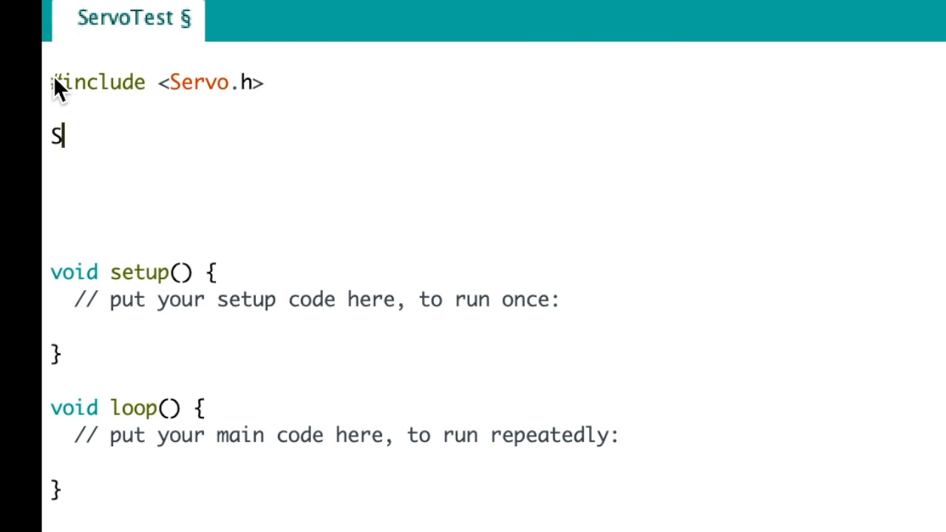
text(ervo)
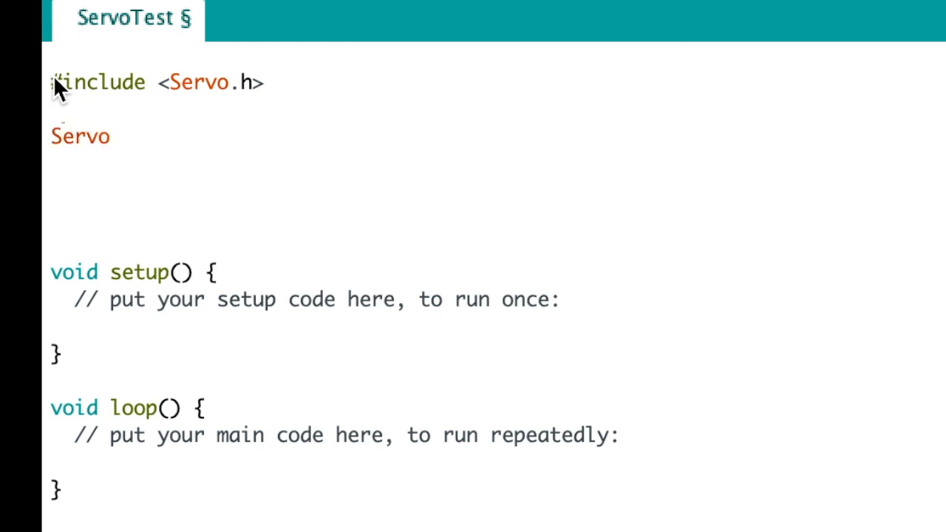
text(m)
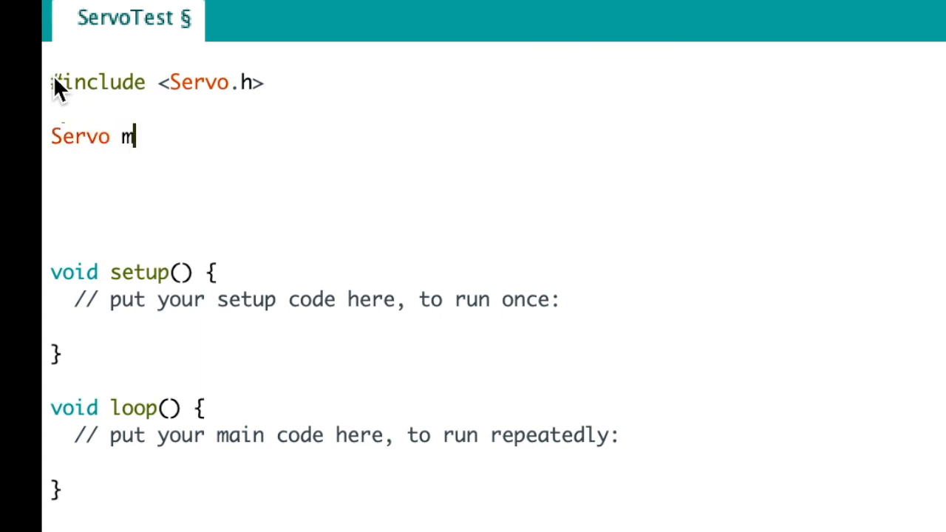
text(ys)
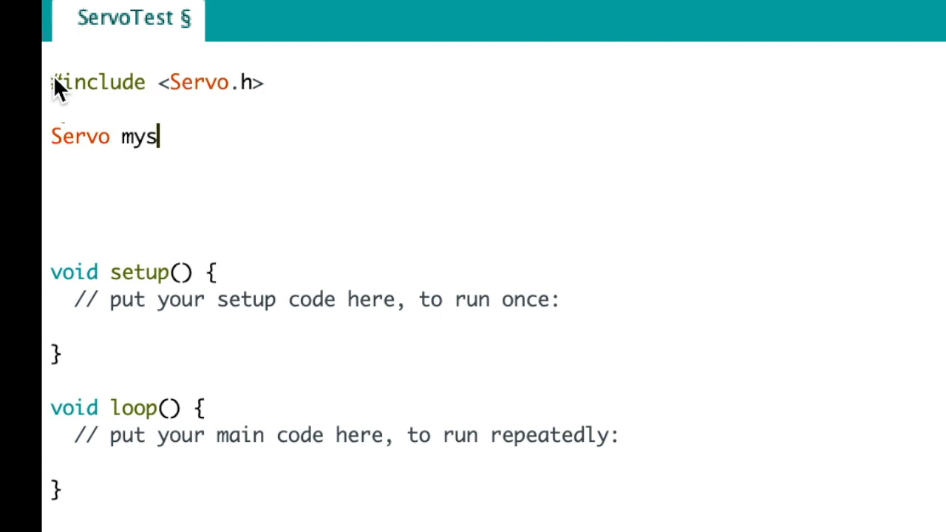
text(ervo)
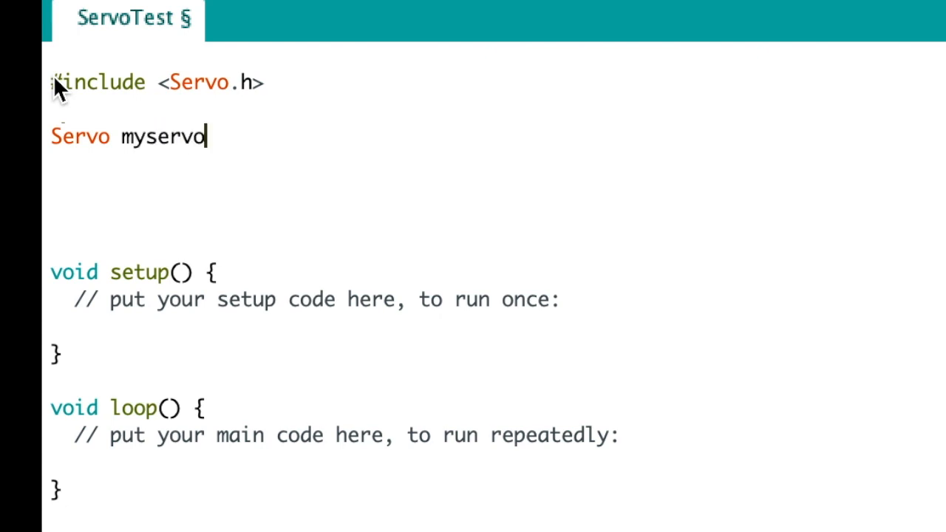
text(;)
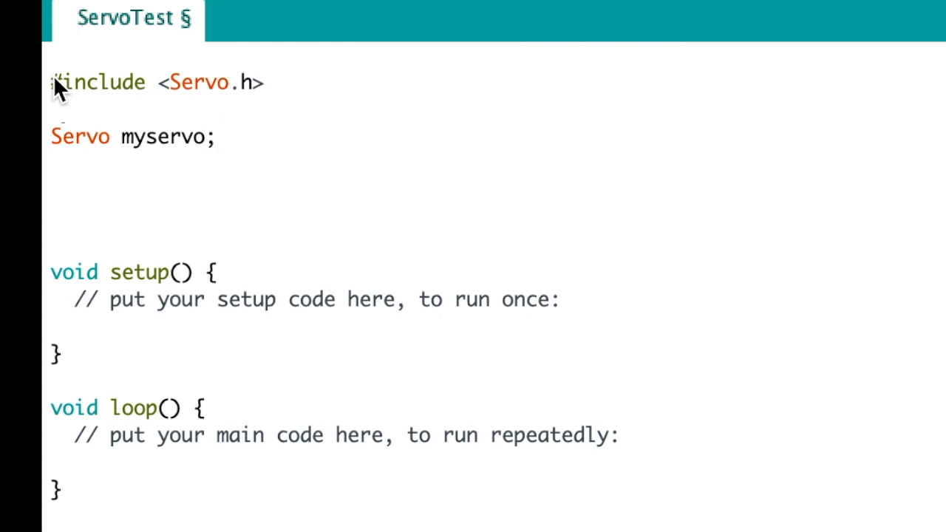
text(//)
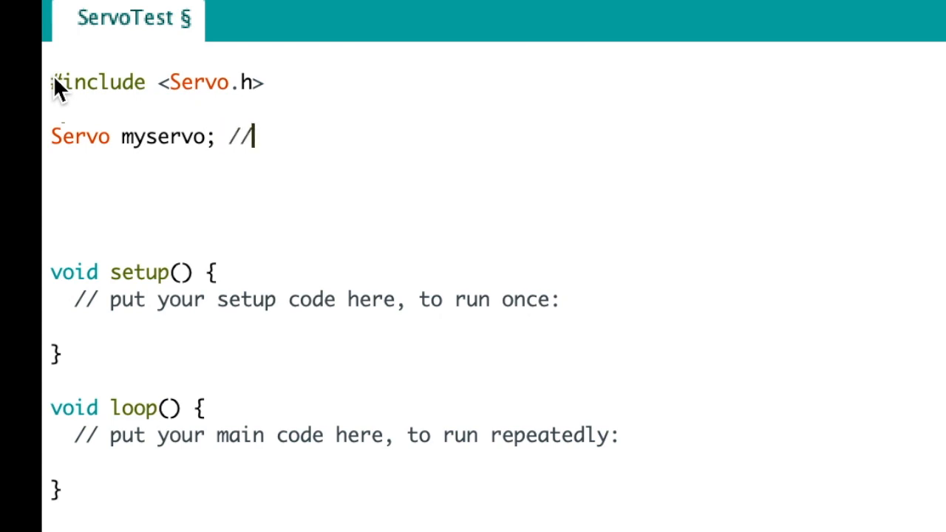
key(Backspace)
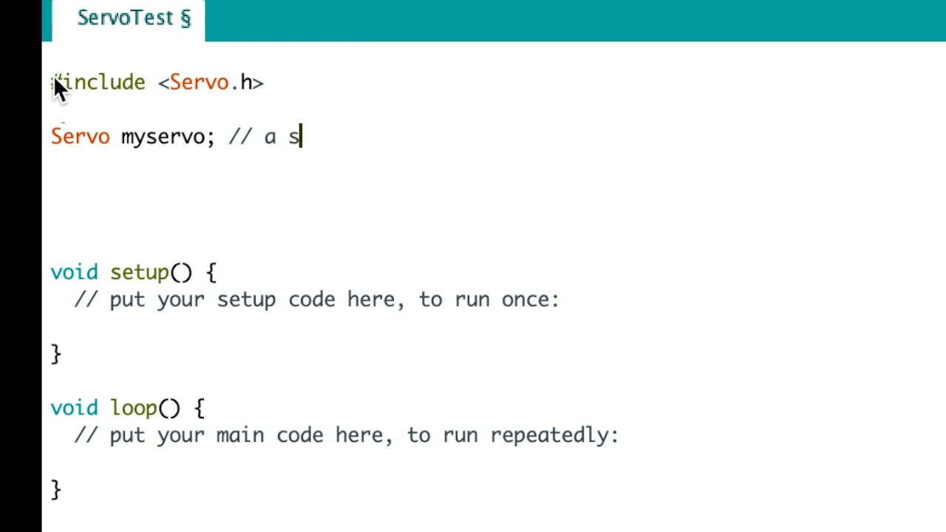
text(ervo)
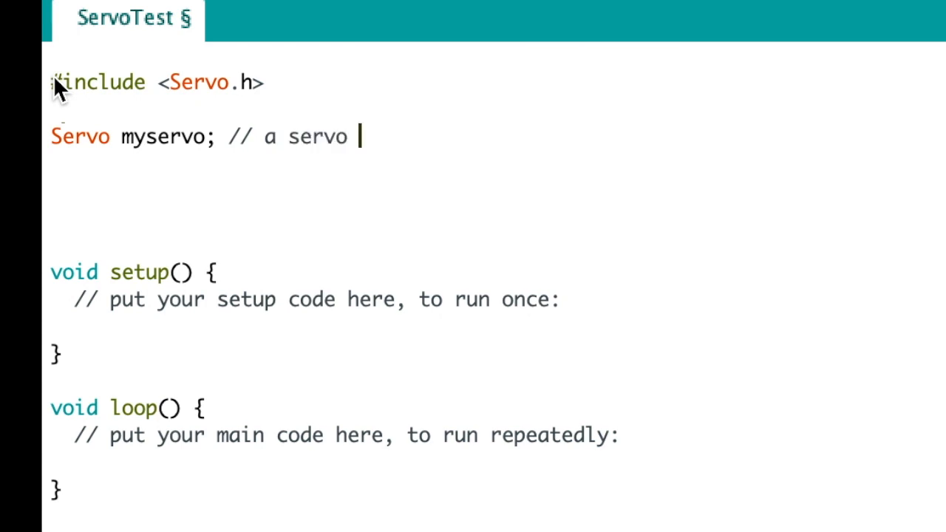
text(object)
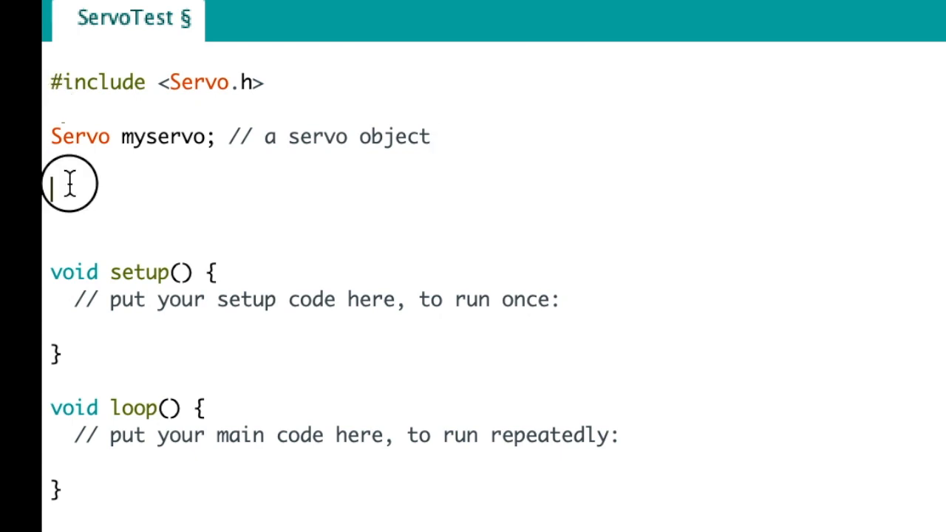
Step: Declare 'int pos = 0;' below the servo object
text(int)
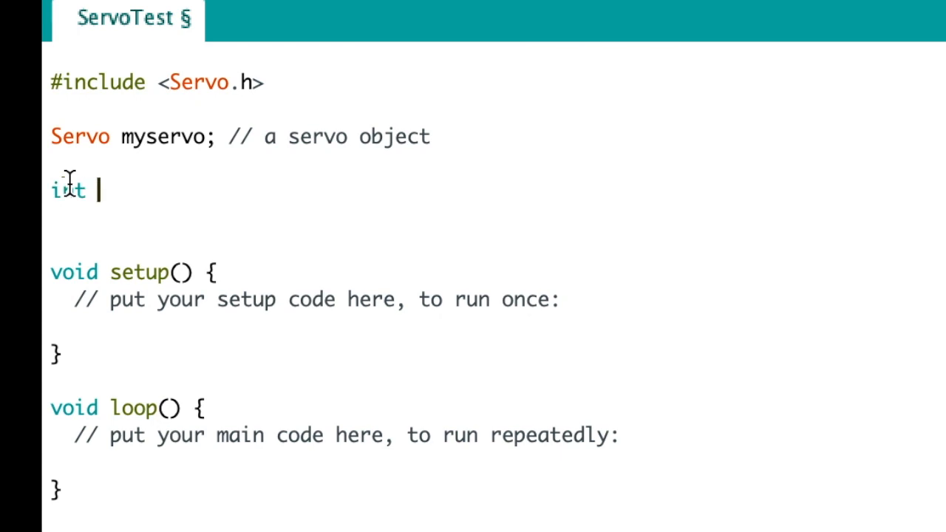
text(pos)
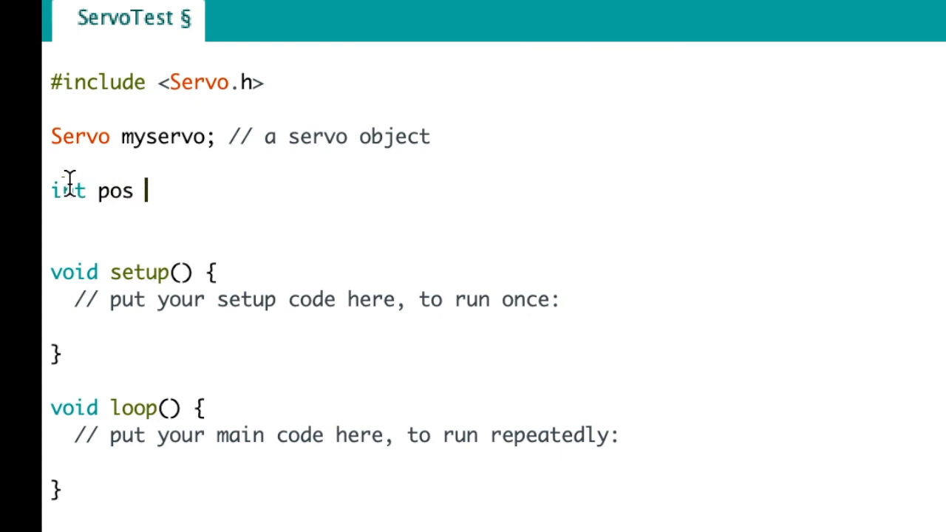
text(= 0;)
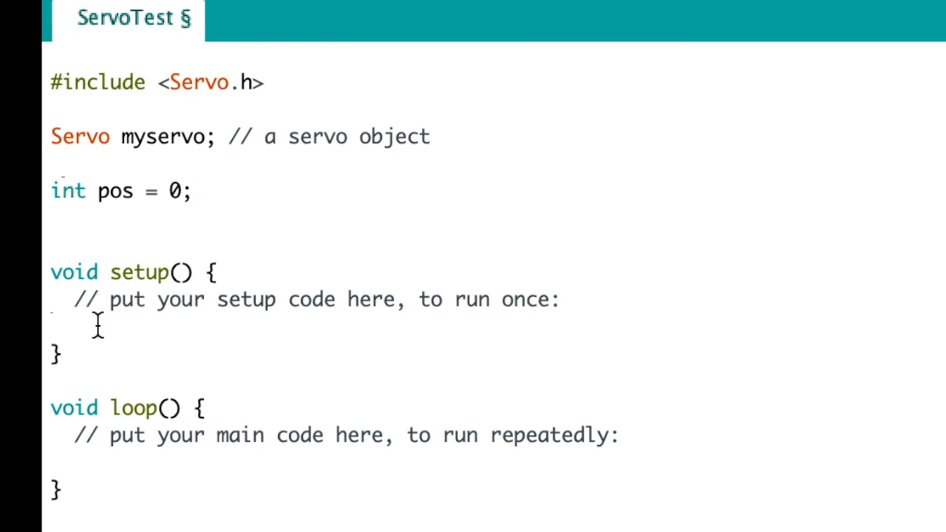
Step: Start setup() with 'Serial.begin(9600);'
text(Ser)
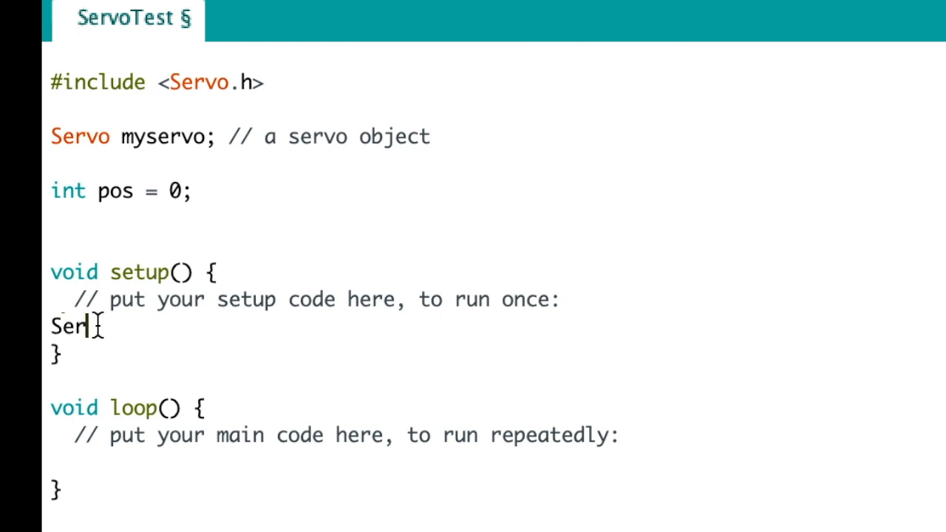
key(backspace)
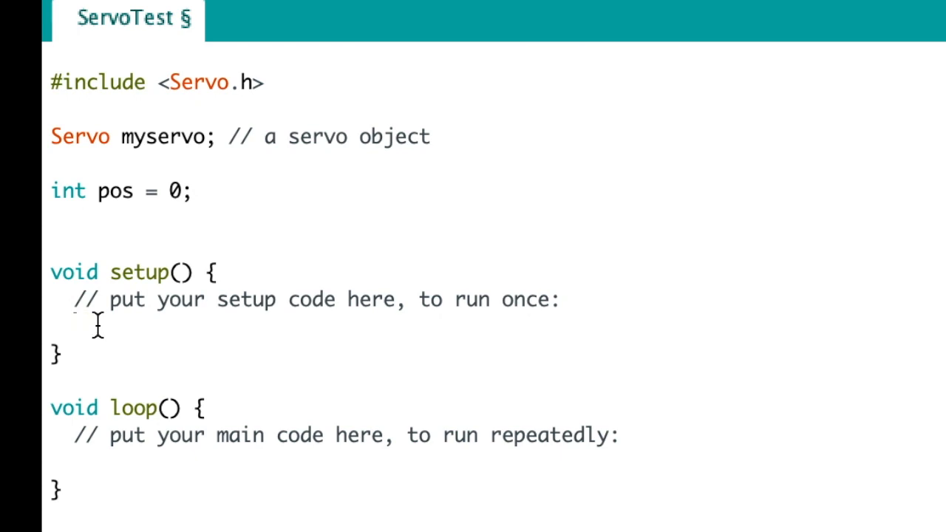
text(Serial)
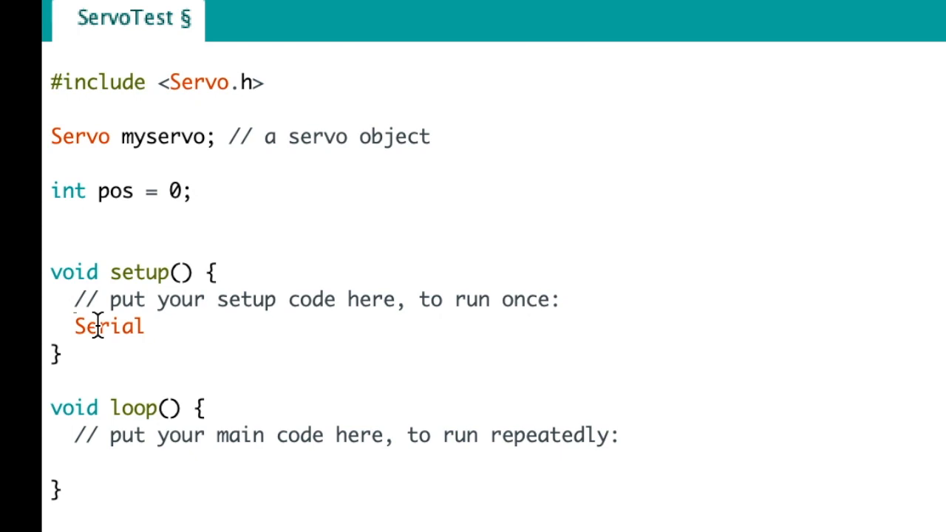
text(.)
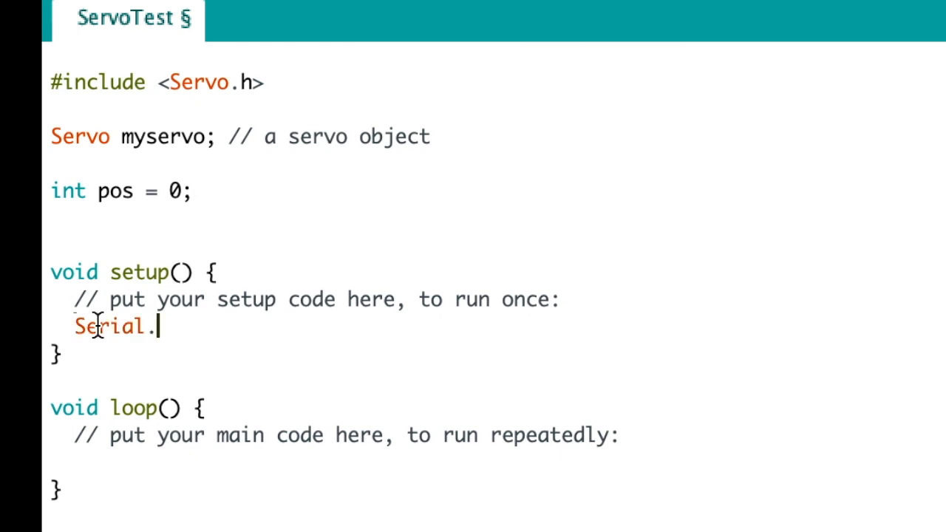
text(begin)
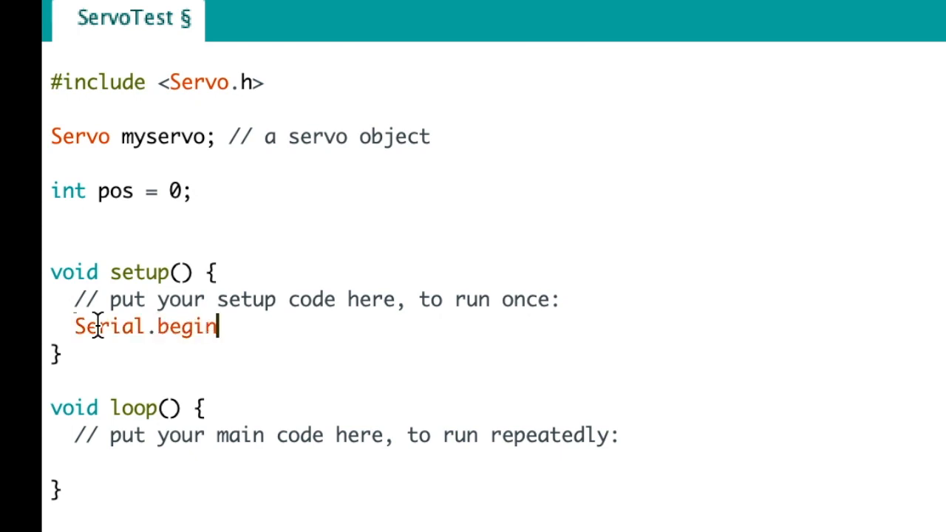
text((9600))
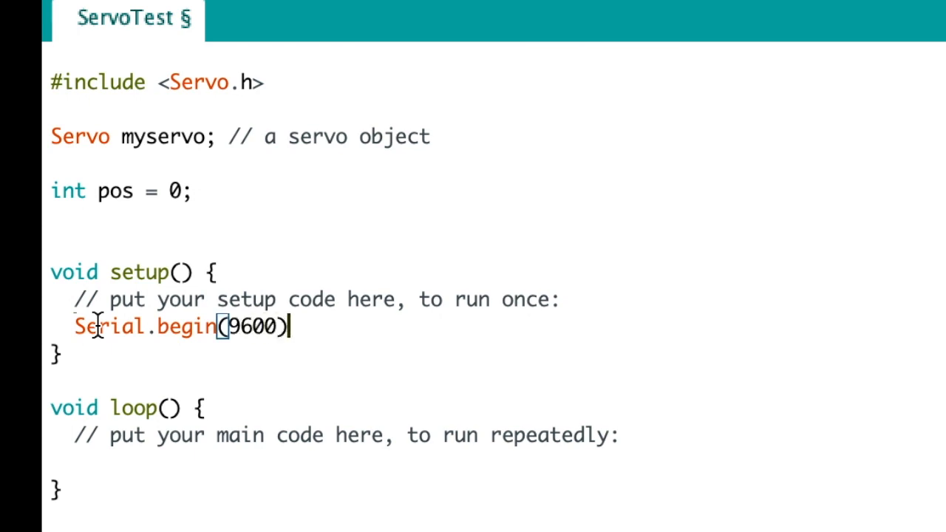
text(;)
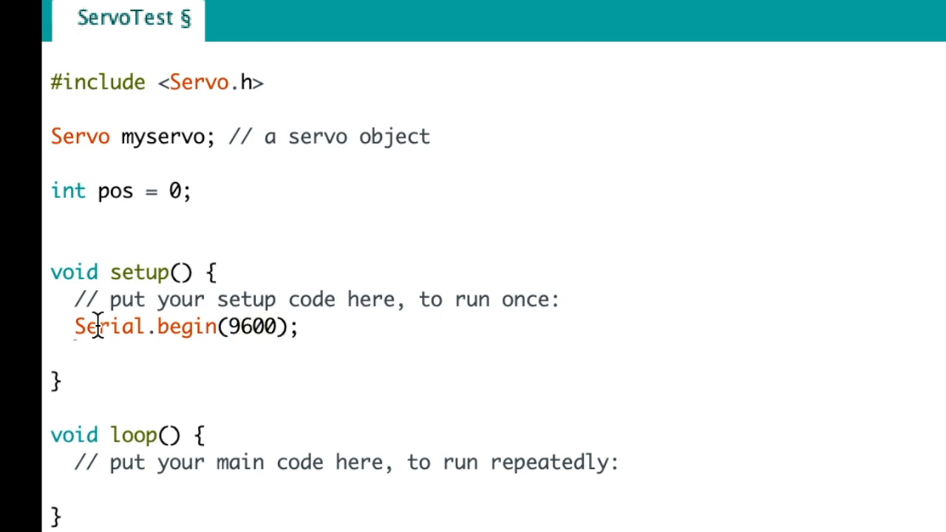
Step: Add 'myservo.attach(9); // uses pin 9' on the next line
text(mys)
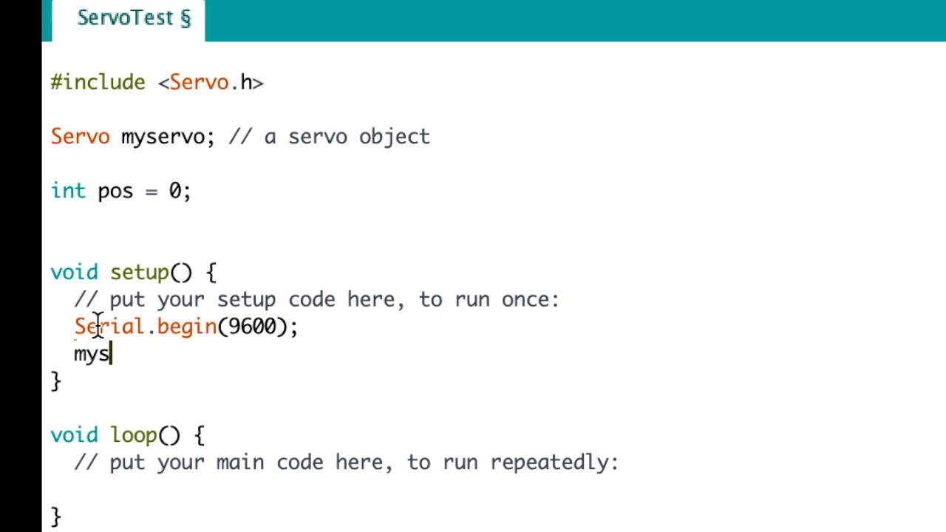
text(ervo.)
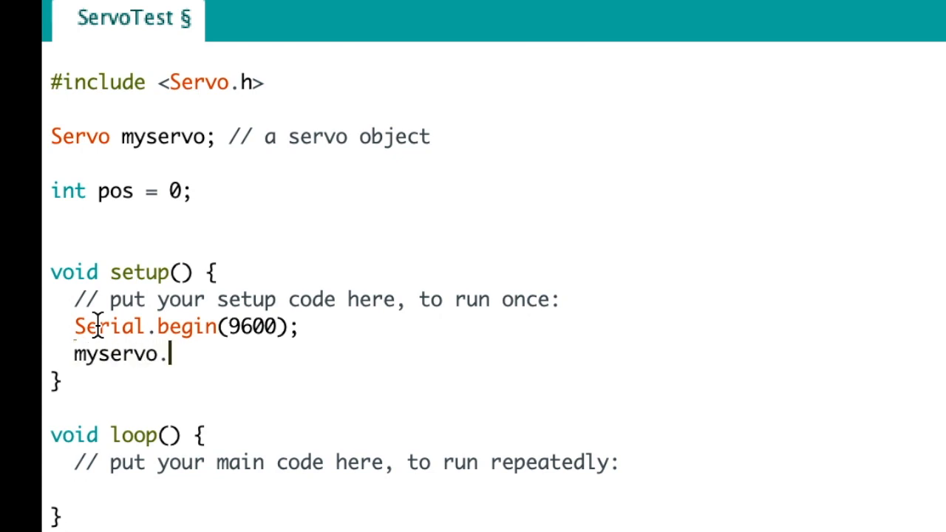
text(attach)
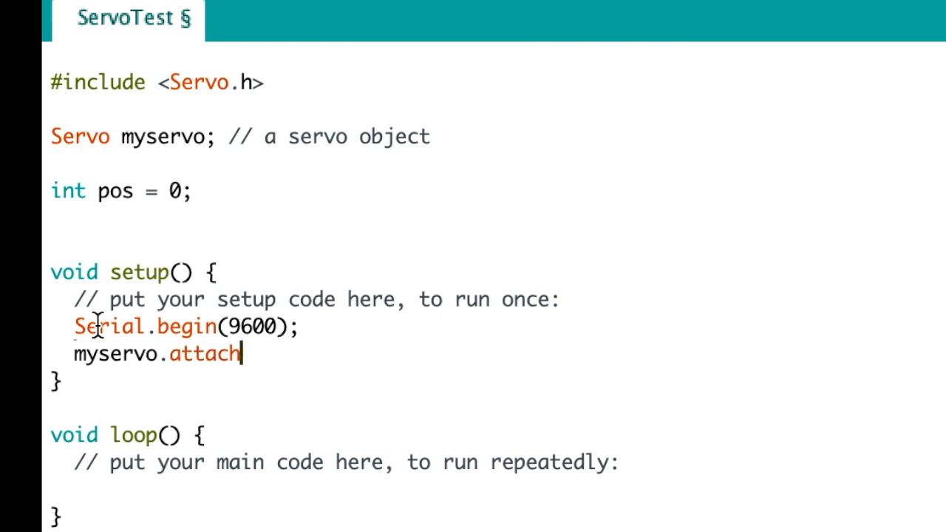
text(()
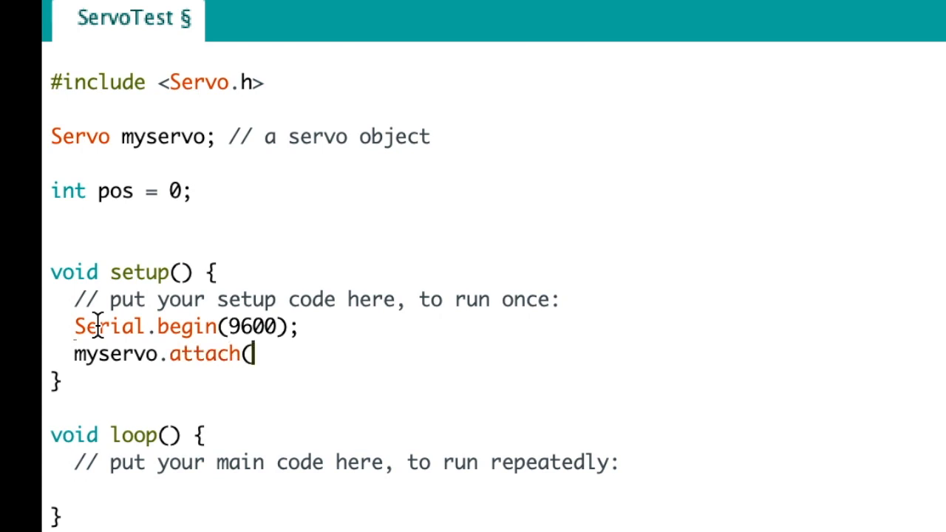
text(9))
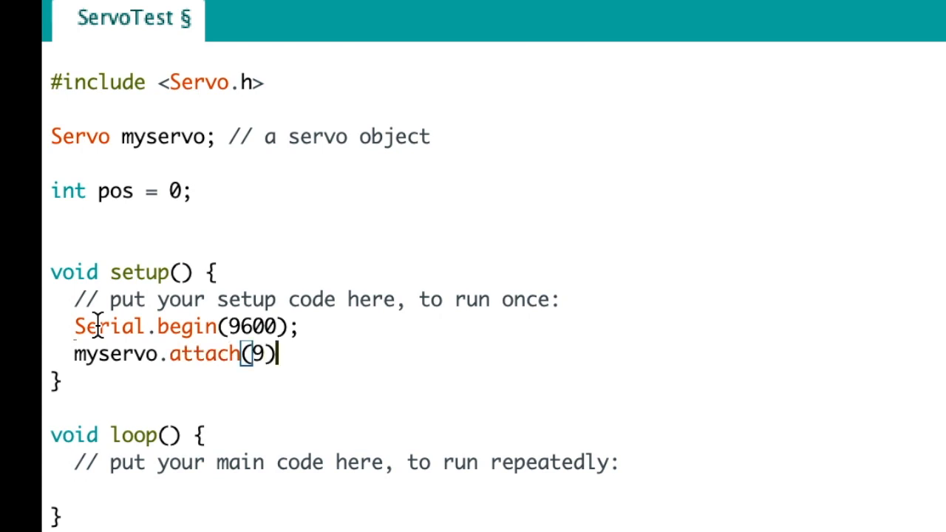
text(; //)
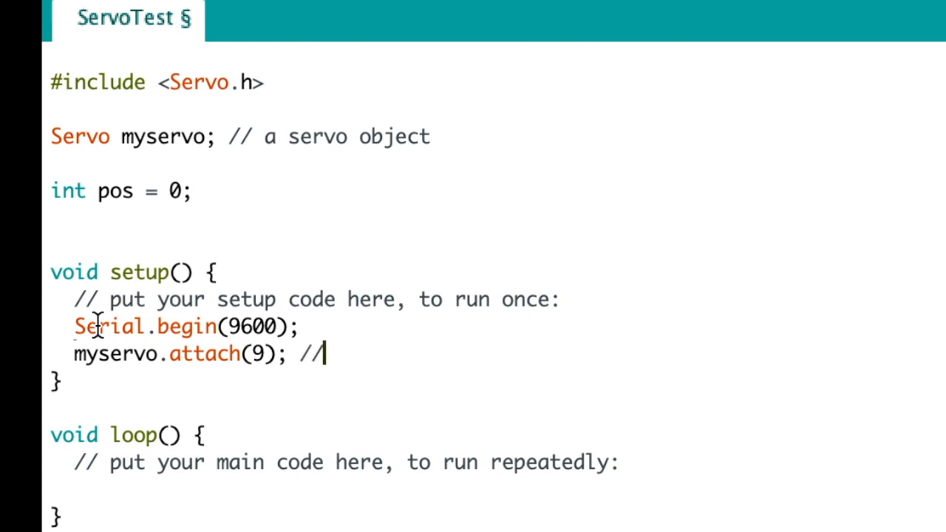
text(uses)
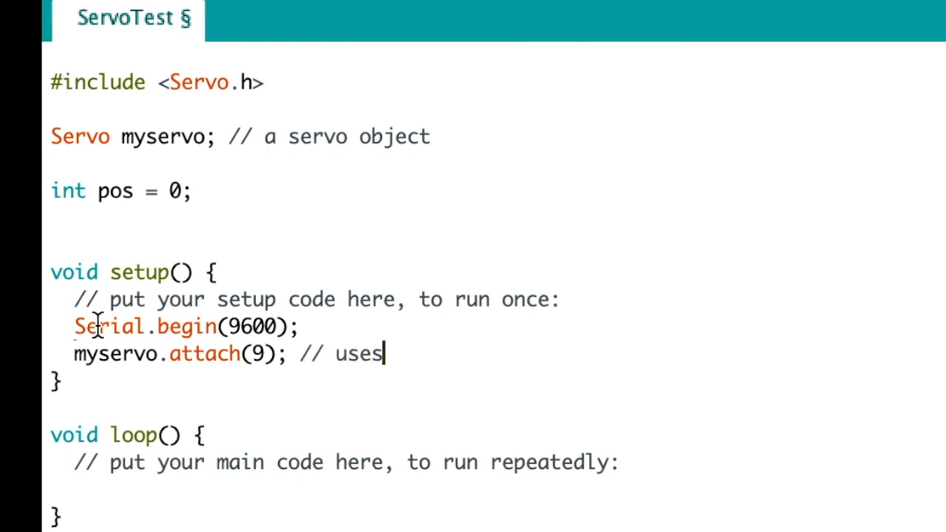
text(pin 9)
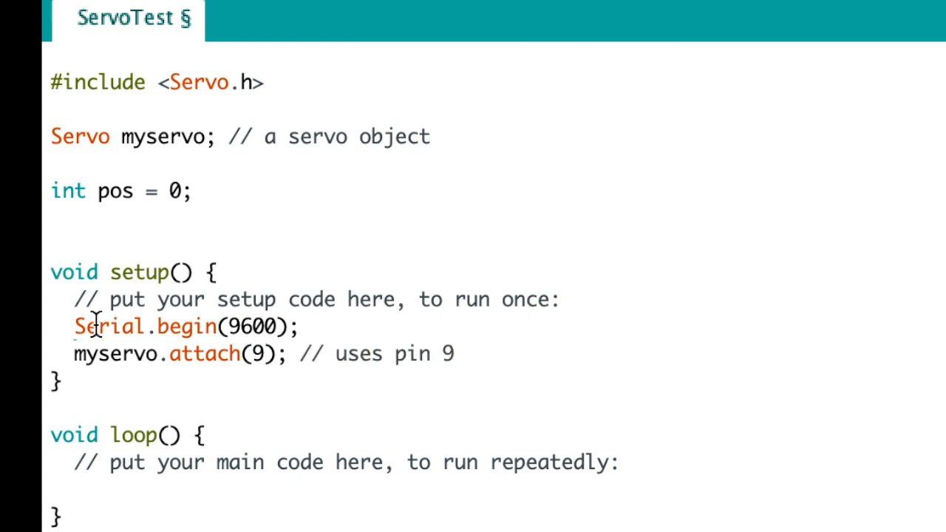
scroll(down, 3)
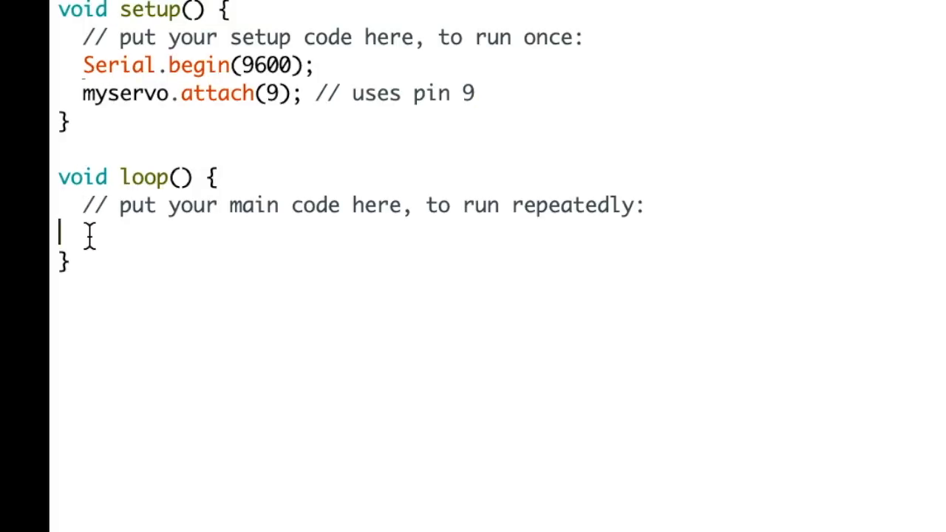
Step: In loop(), replace stray letters with 'for (pos = 0; pos <= 180; pos += 1) {'
text(my)
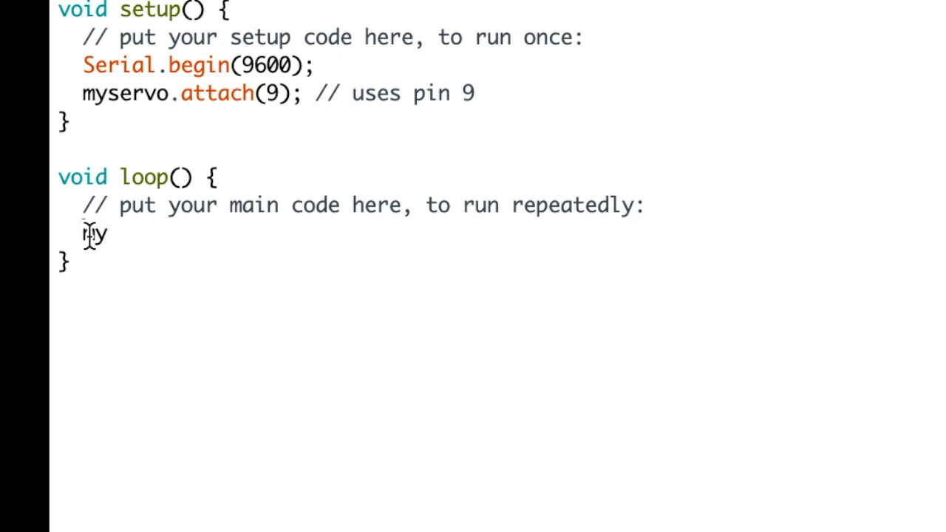
key(BackSpace)
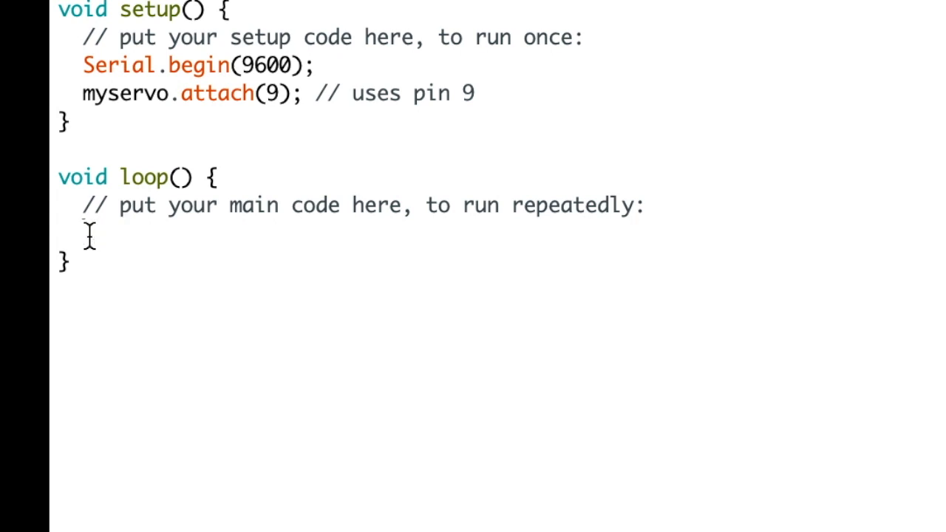
text(for ()
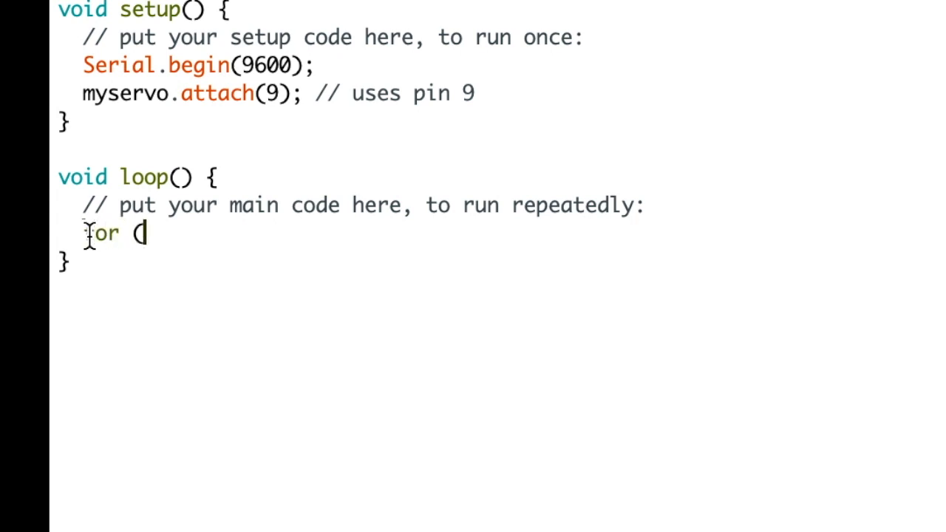
text(pos =)
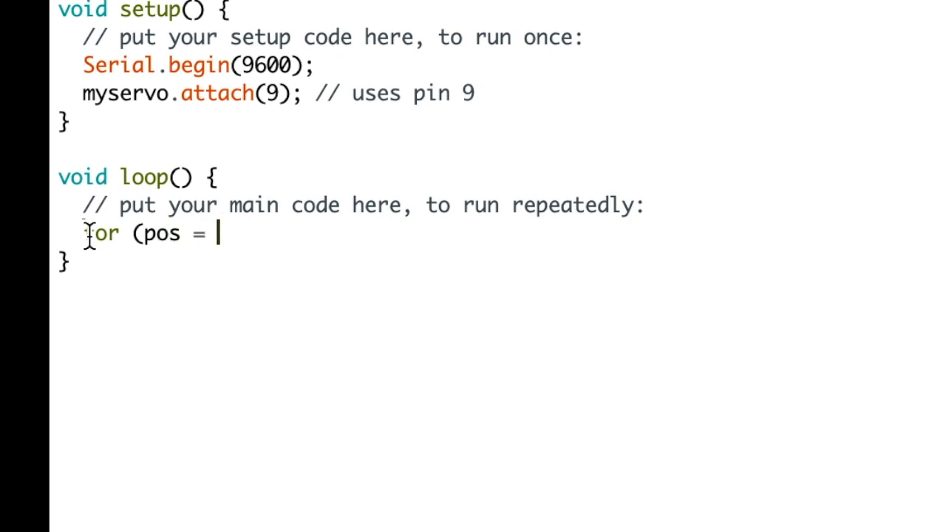
text(0; pos)
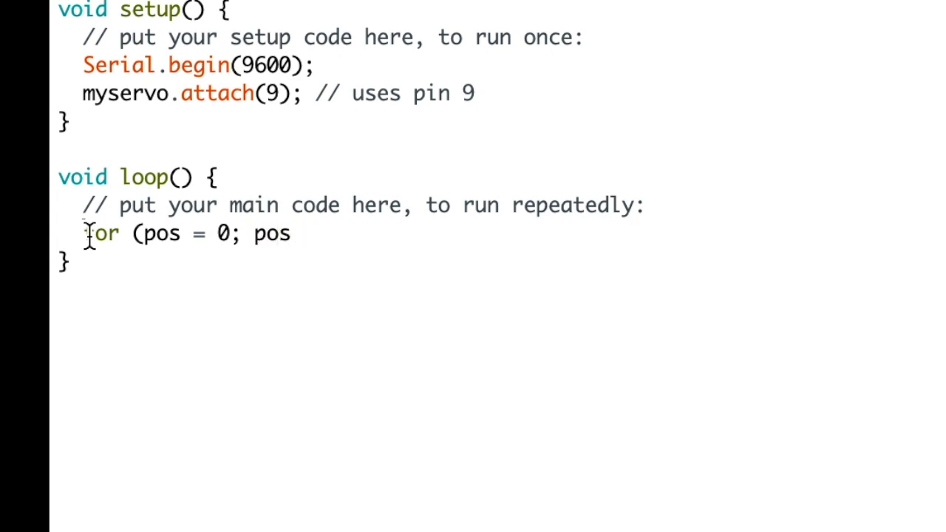
text(<= 1)
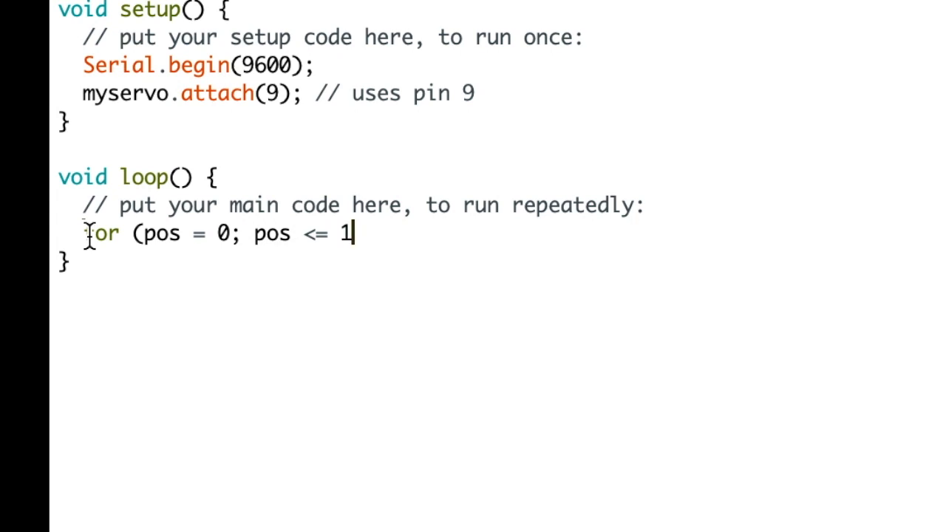
text(80)
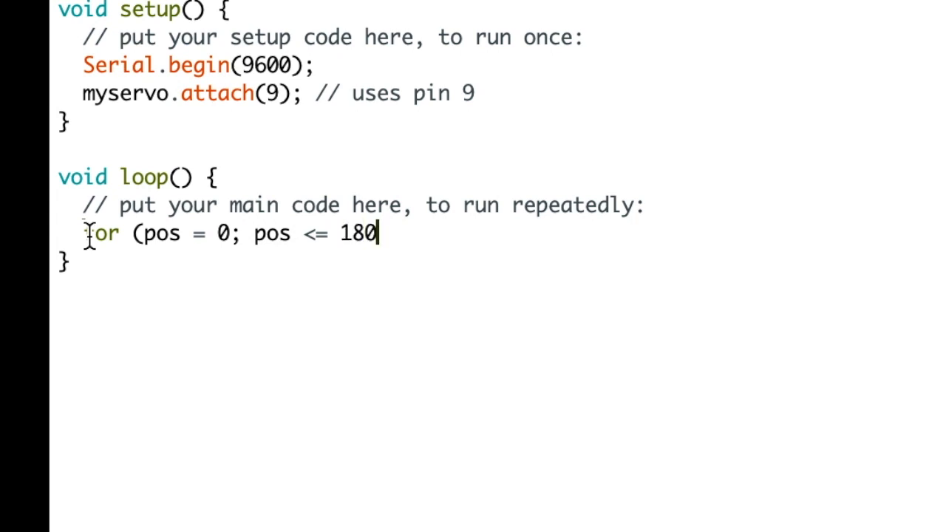
text(;)
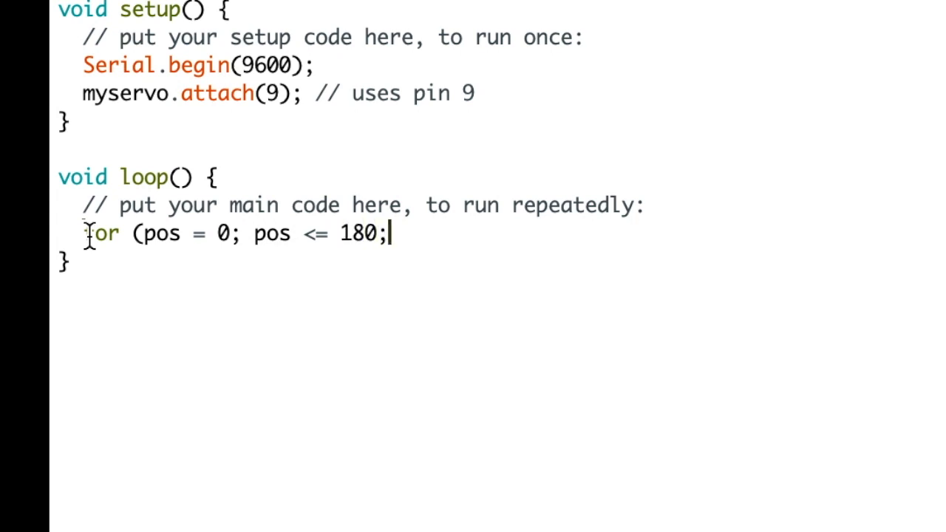
text(pos)
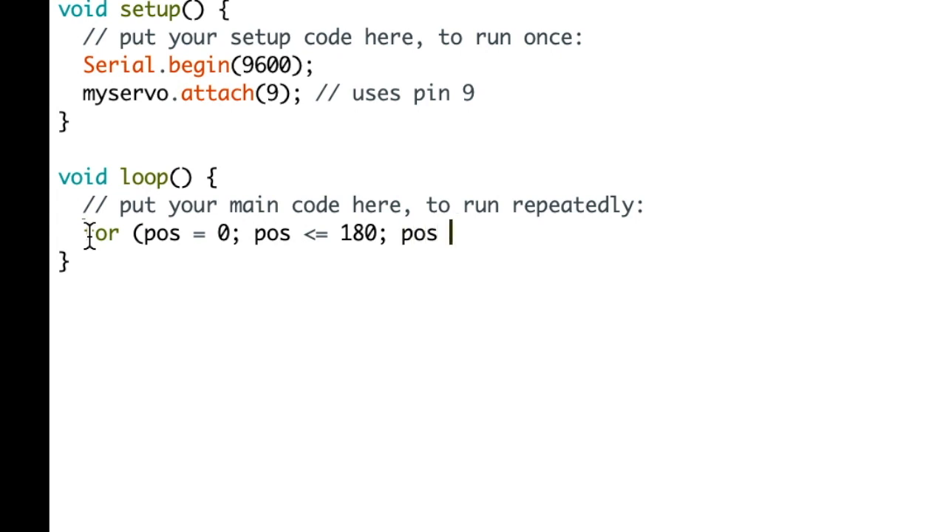
text(+= 1)
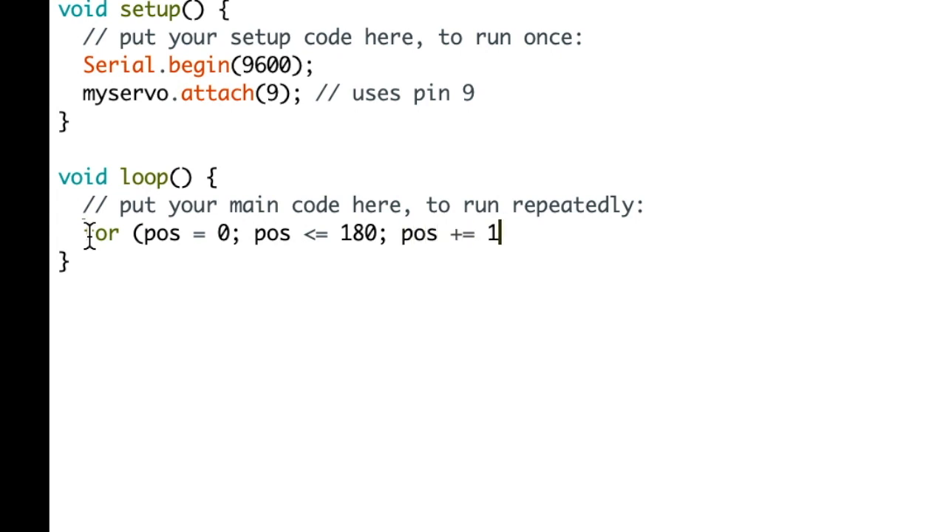
text())
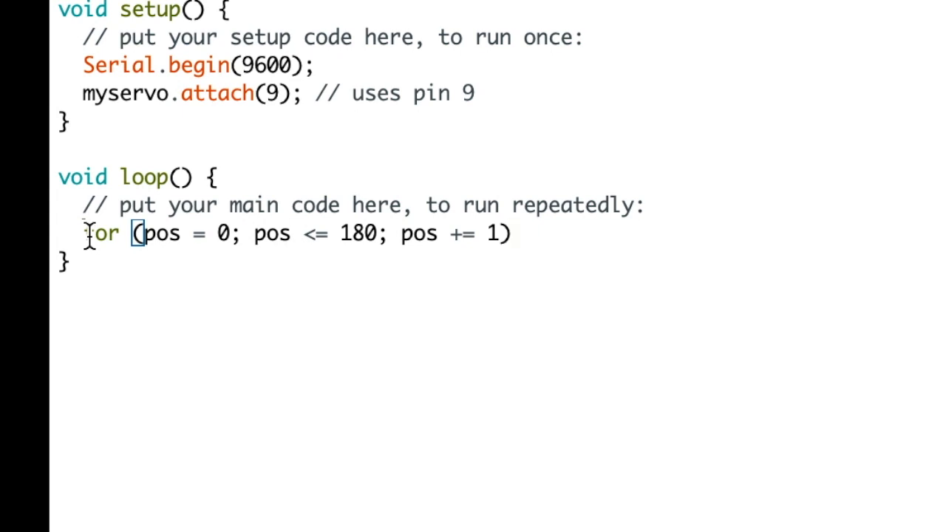
text({)
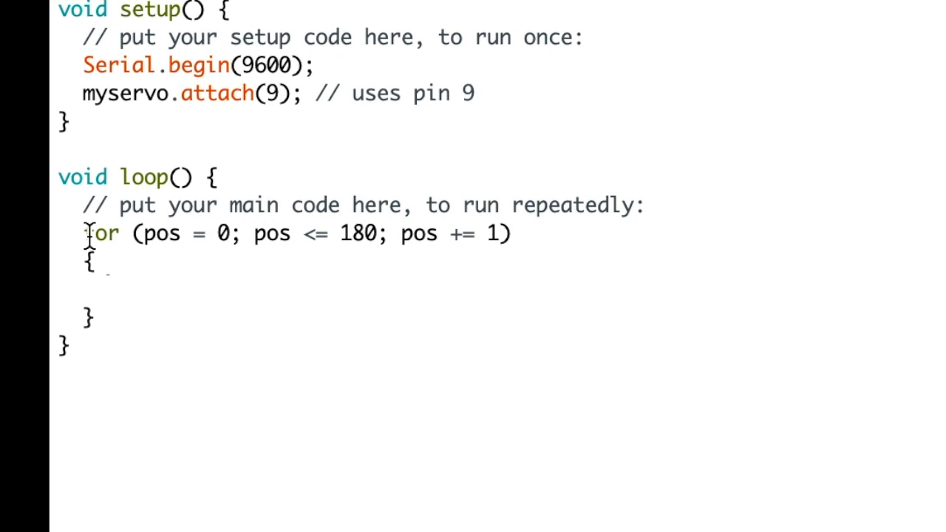
Step: Add the comment '// steps of 1 degree' inside the first loop body
text(//)
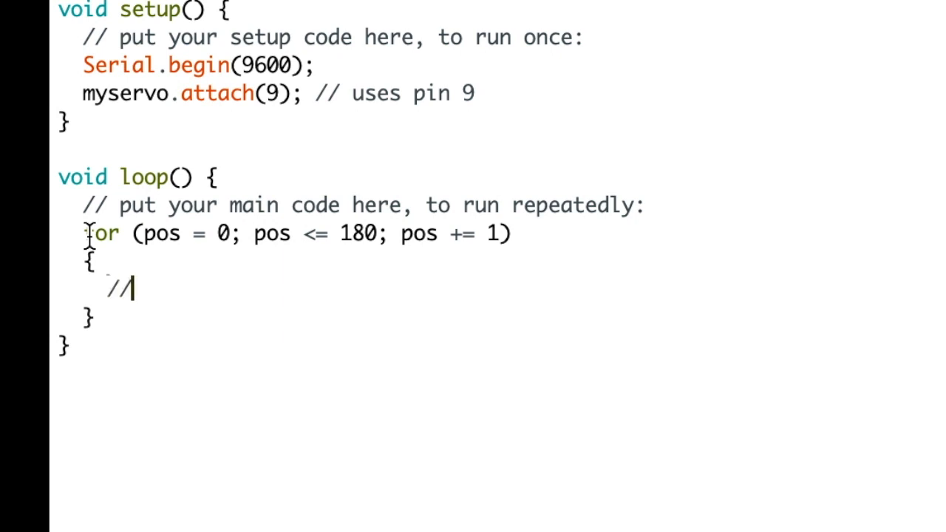
text(steps)
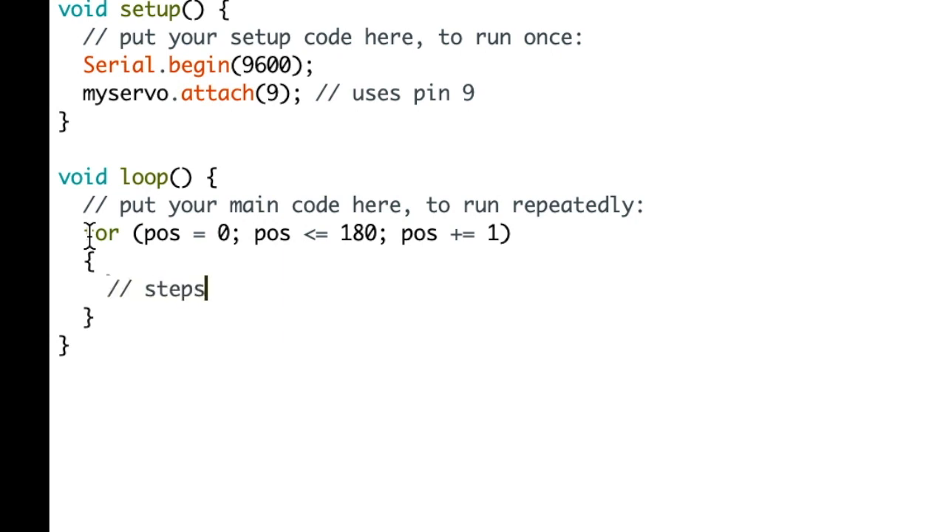
text(o)
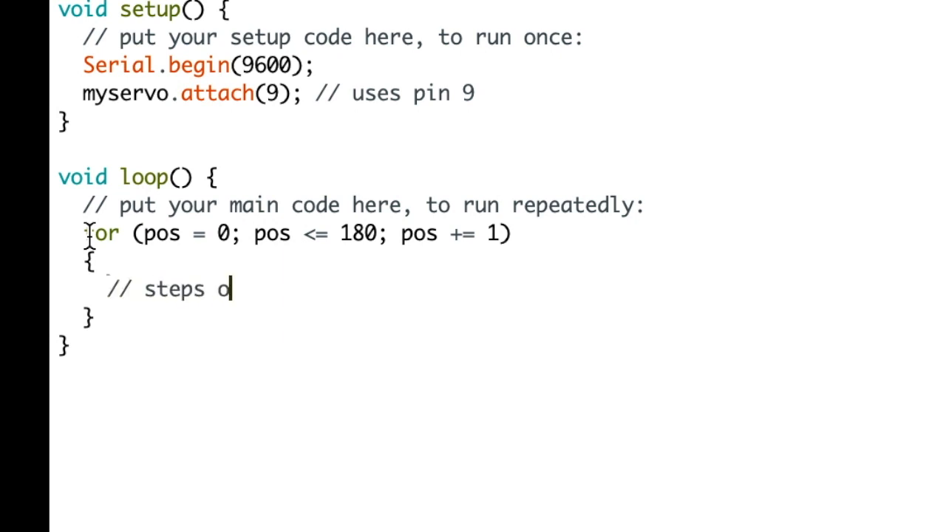
text(f 1 degre)
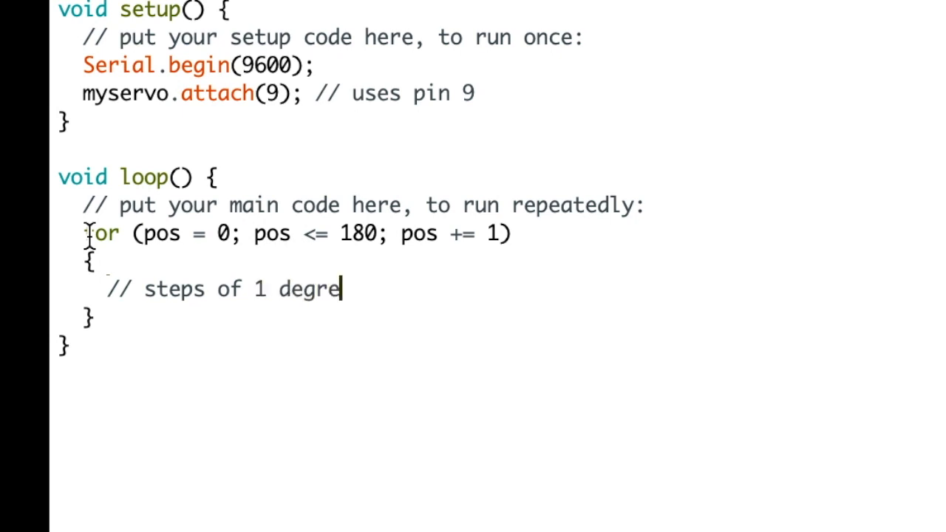
text(e)
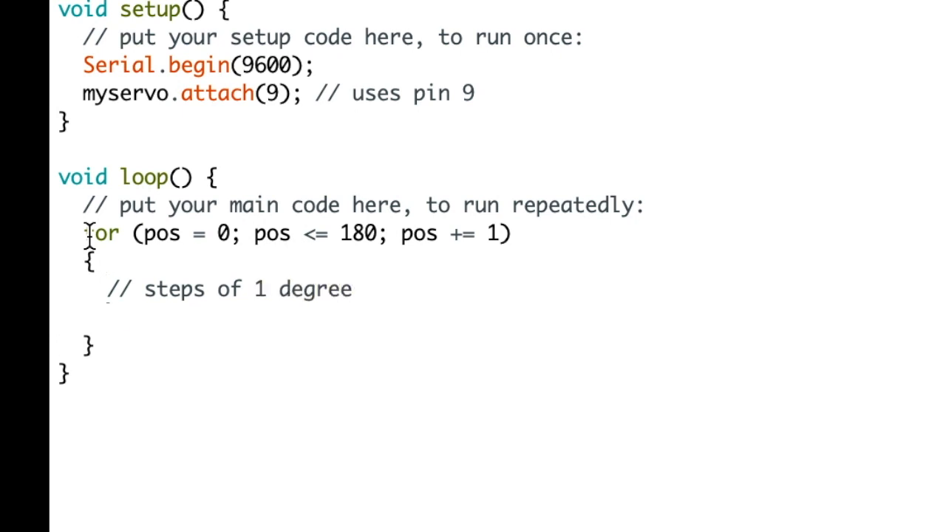
Step: Add 'myservo.write(pos);' and 'delay(15);' to the first loop body
text(myser)
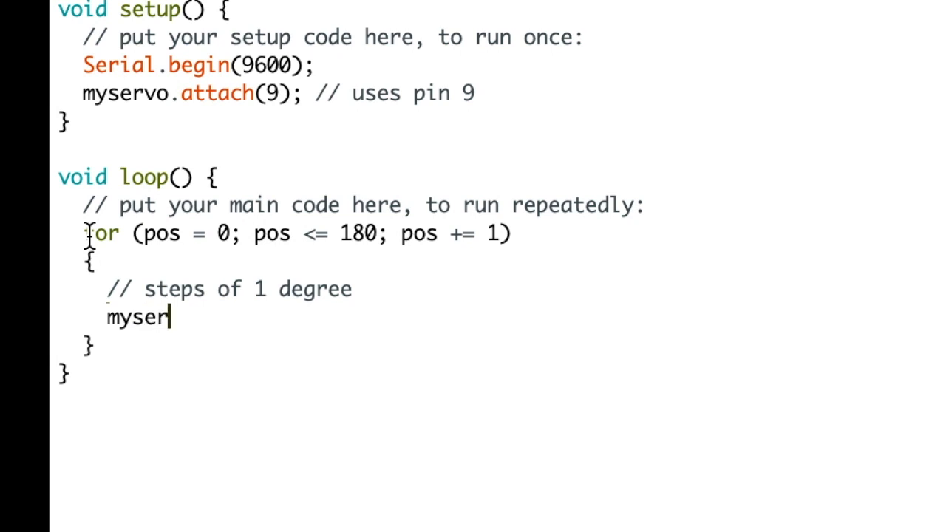
text(vo.)
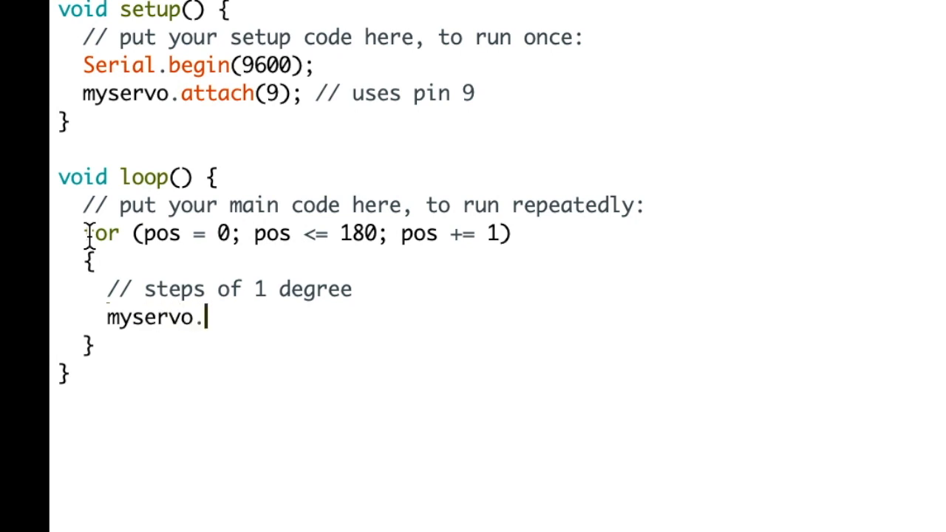
text(write)
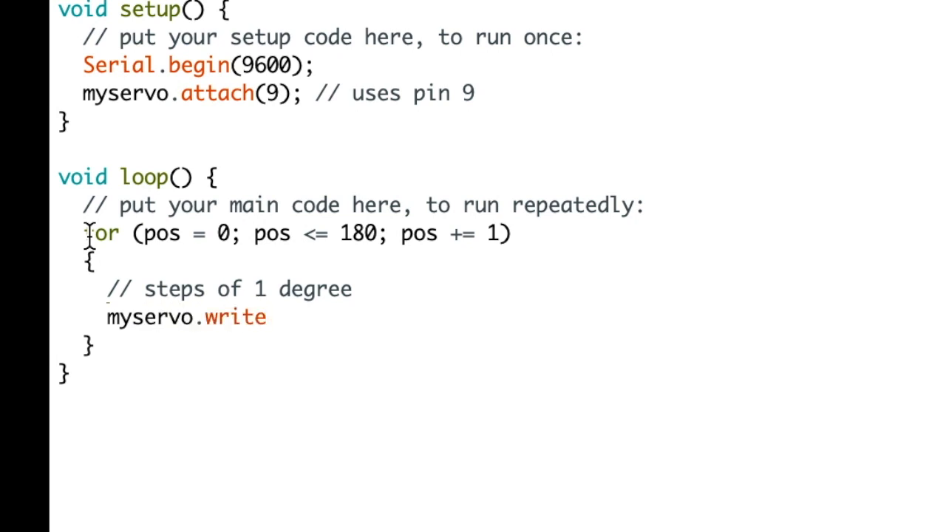
text((pos))
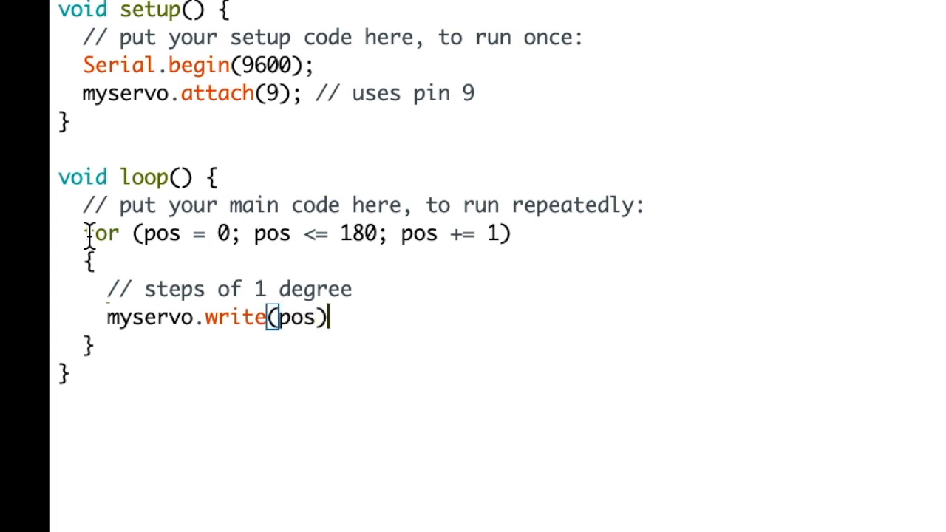
text(;)
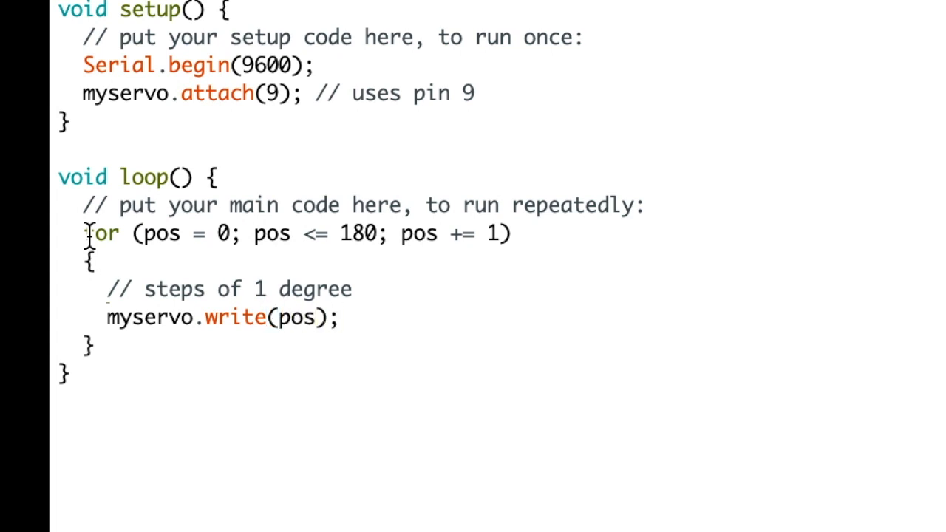
text(delay)
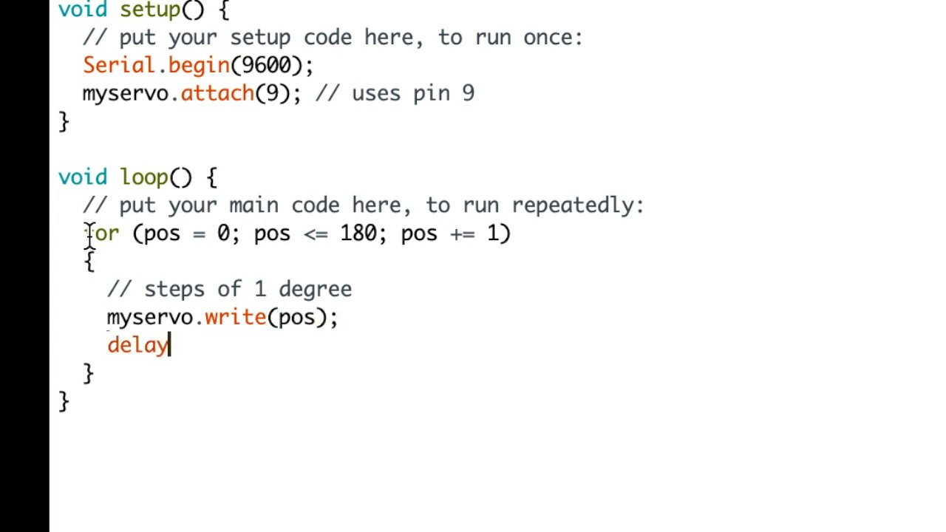
text((1)
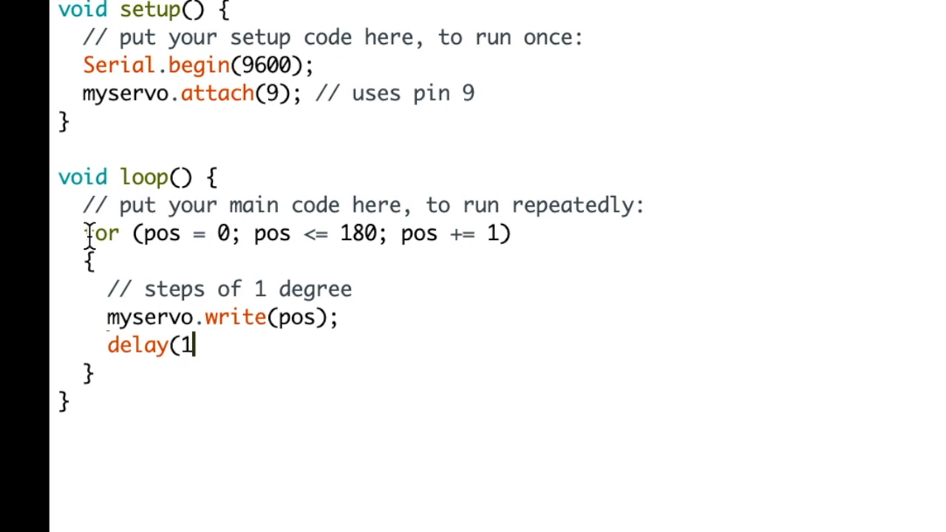
text(5);)
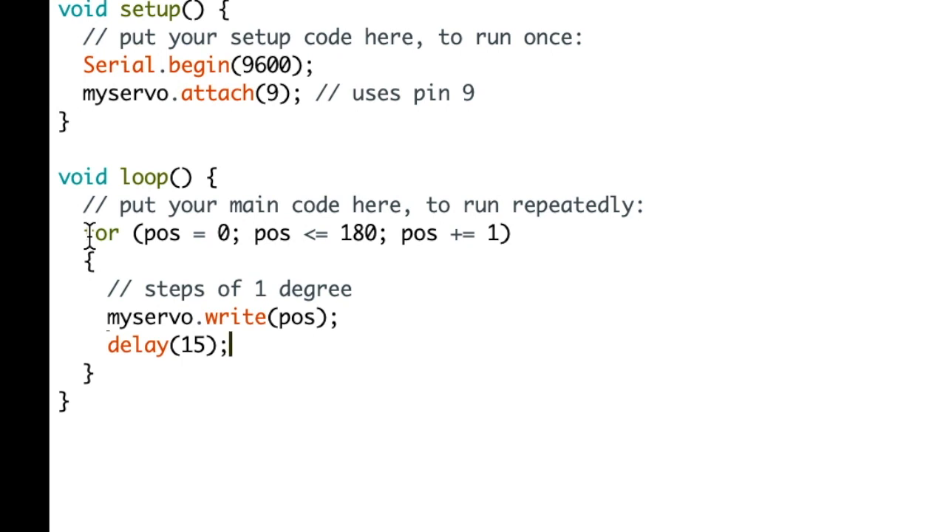
mouse_move(107, 407)
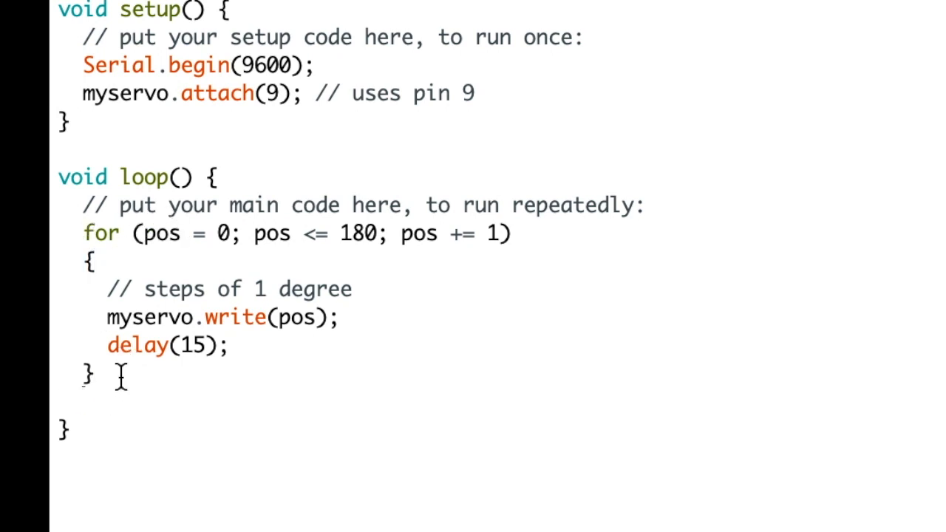
Step: Type the second loop header 'for (pos = 180; pos >= 0; pos -= 1'
text(for (p)
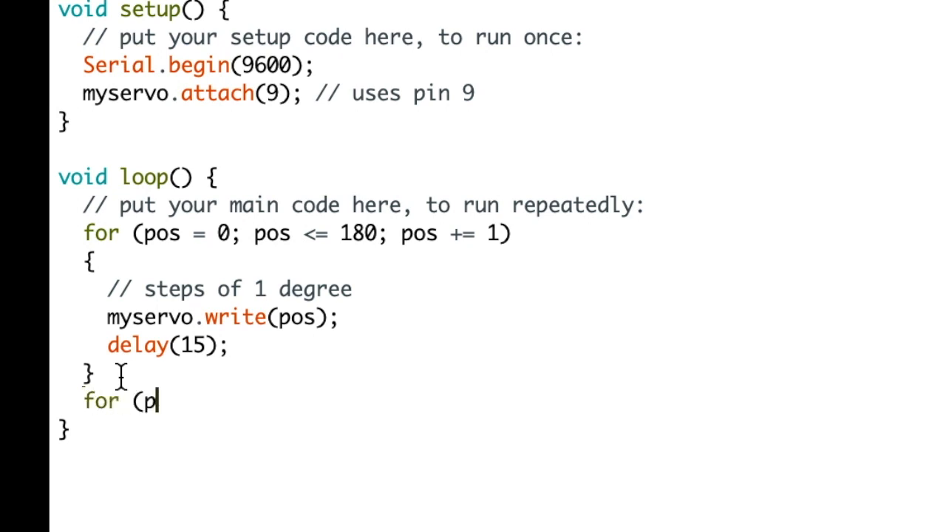
text(os =)
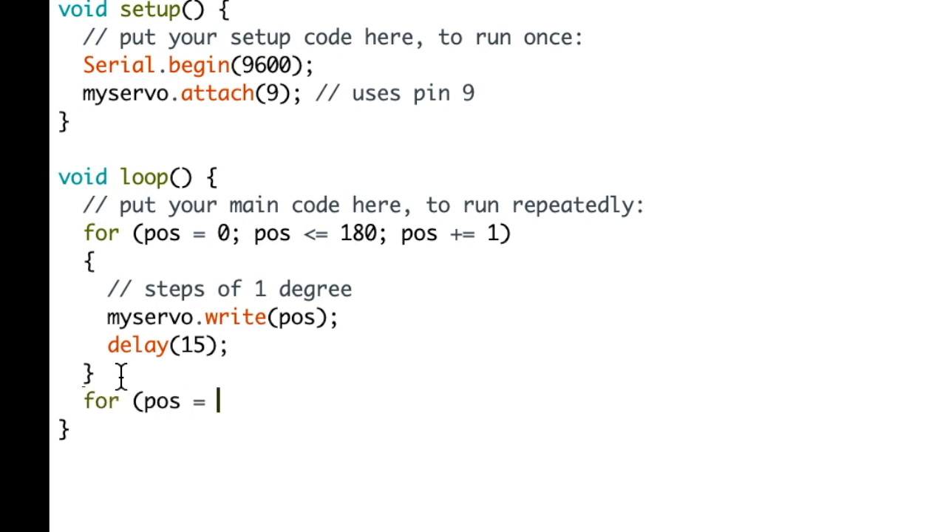
text(180)
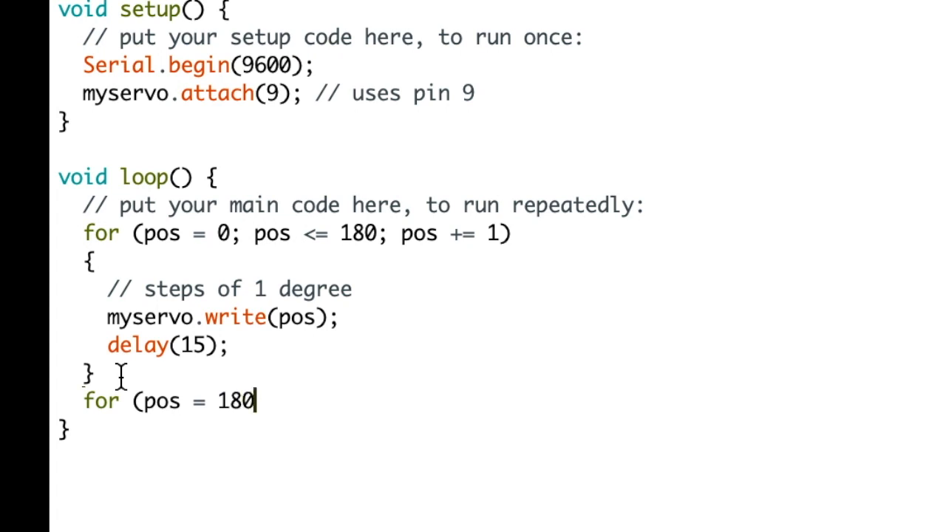
text(;)
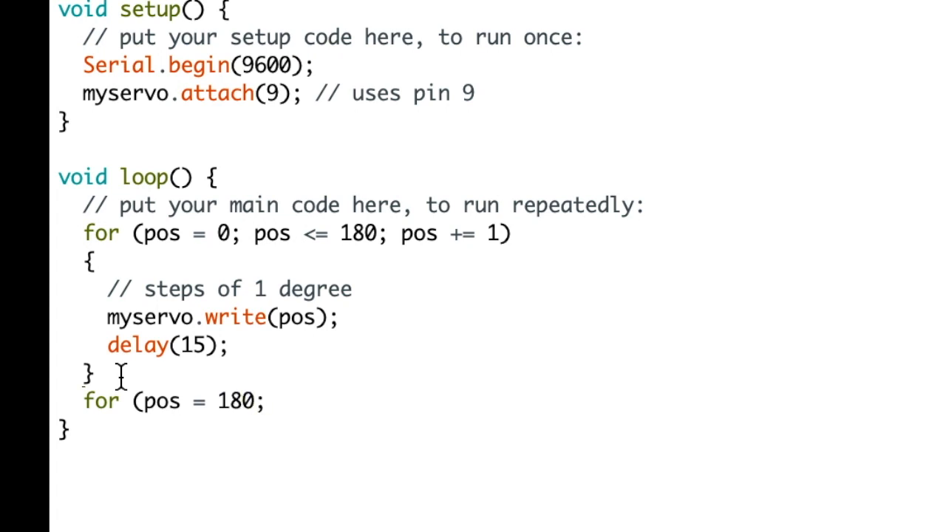
text(po)
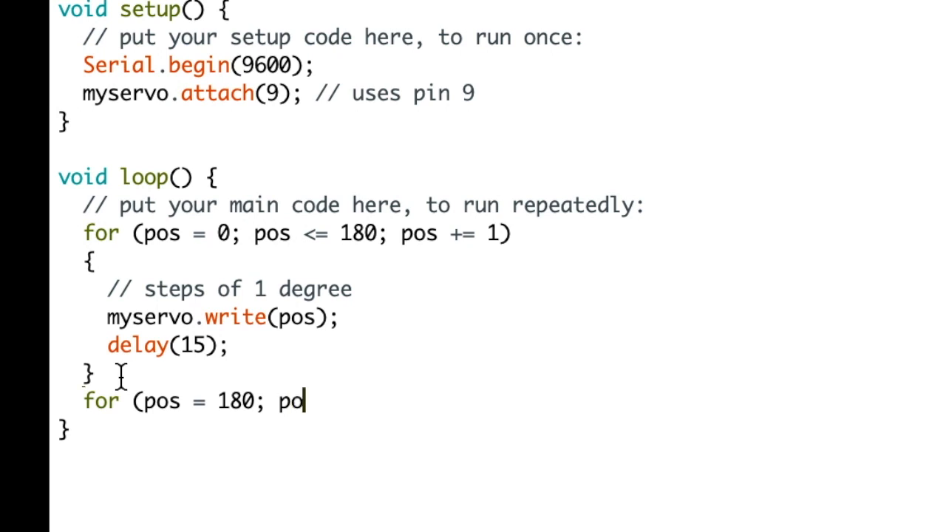
text(s)
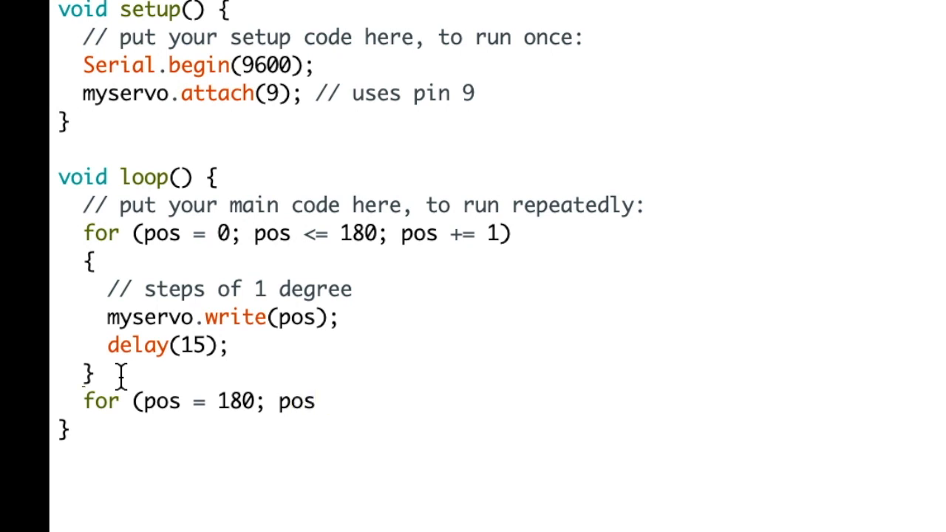
text(>=)
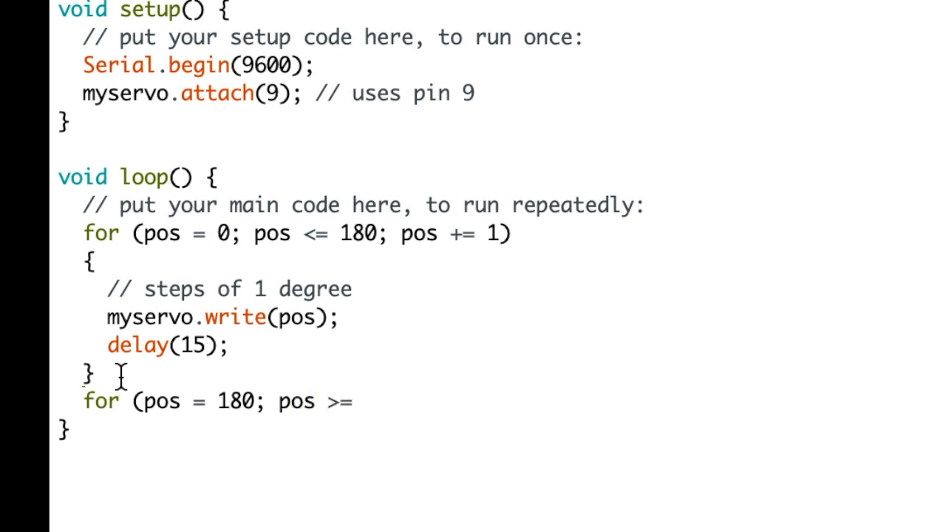
click(363, 402)
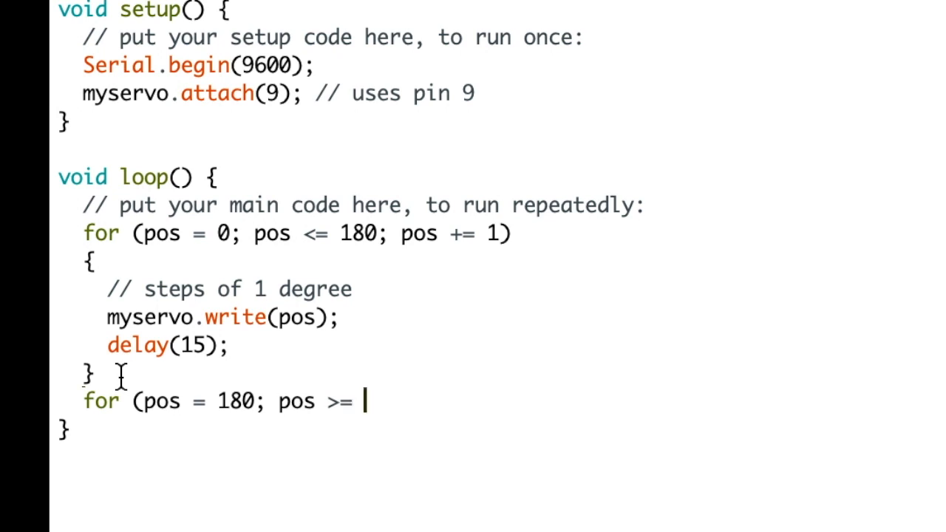
text(0; po)
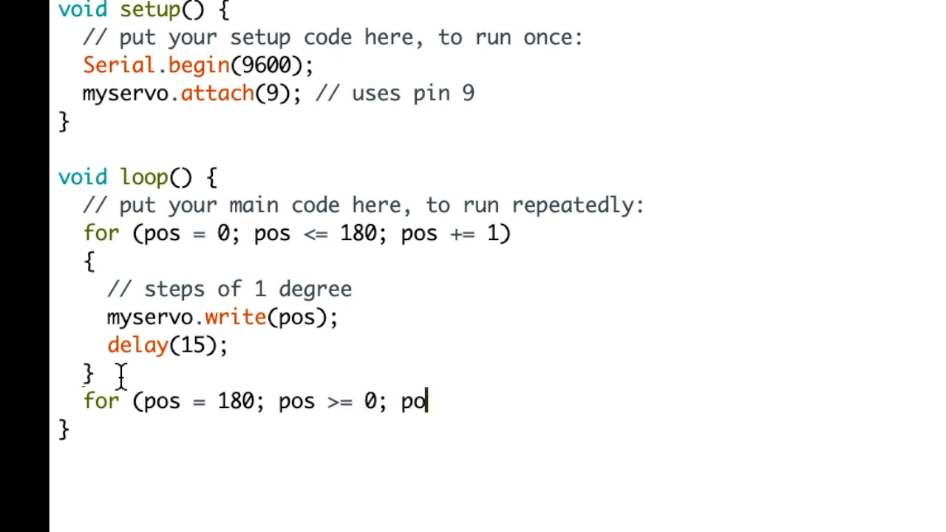
text(s -=)
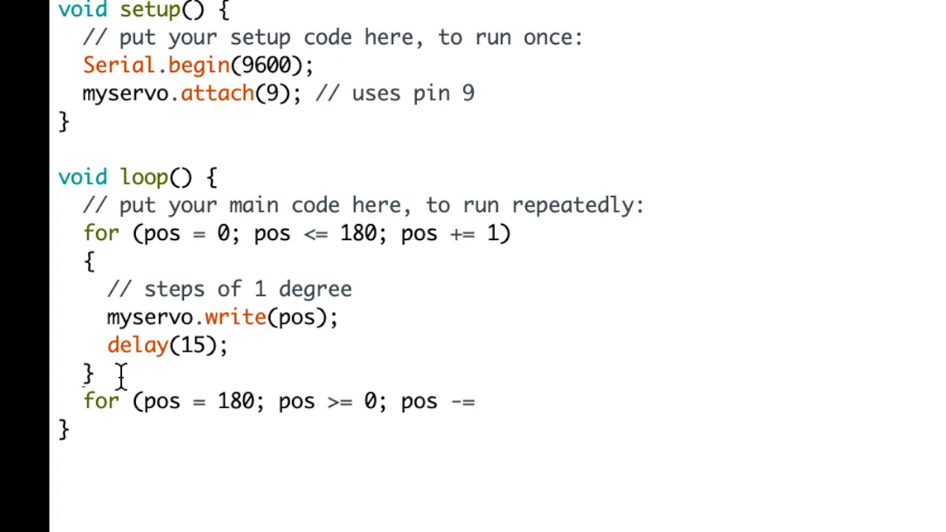
text(1)
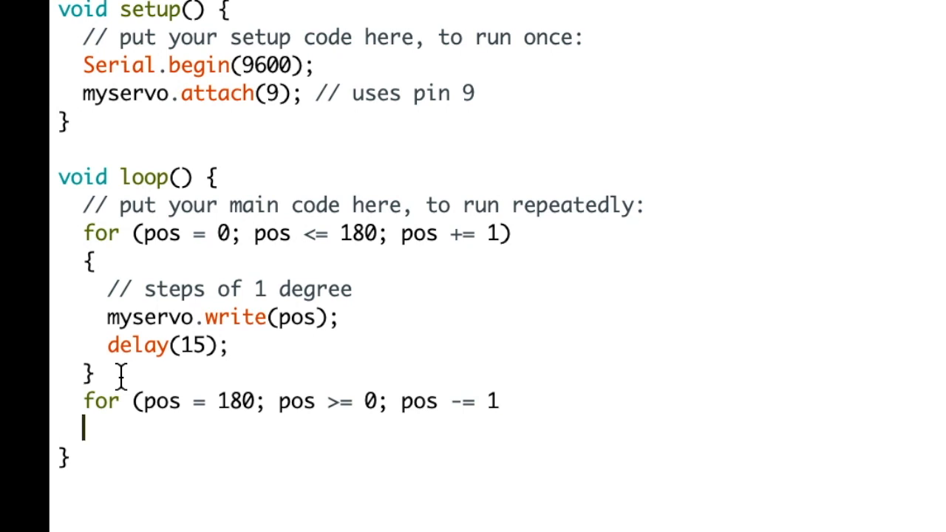
Step: Give the second loop a body with 'myservo.write(pos);' and 'delay(15);'
text({)
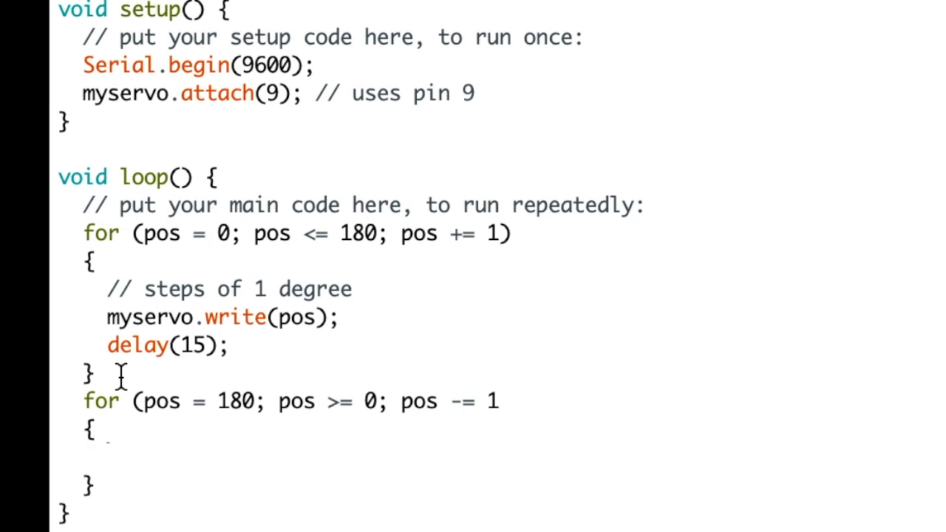
text(my)
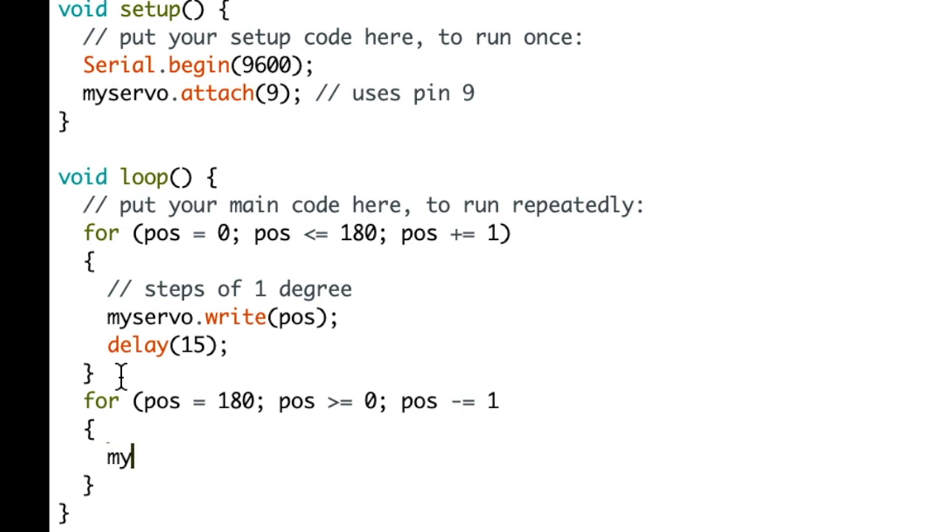
text(servo)
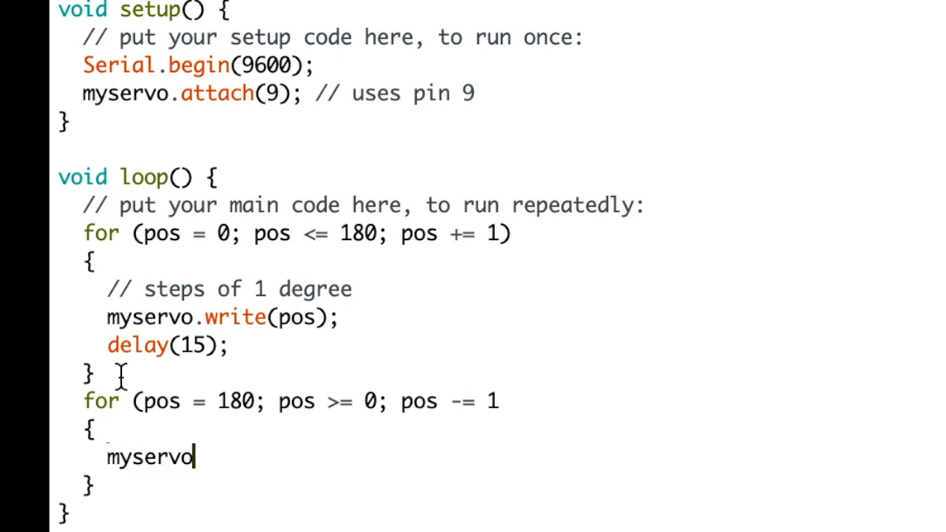
text(.writ)
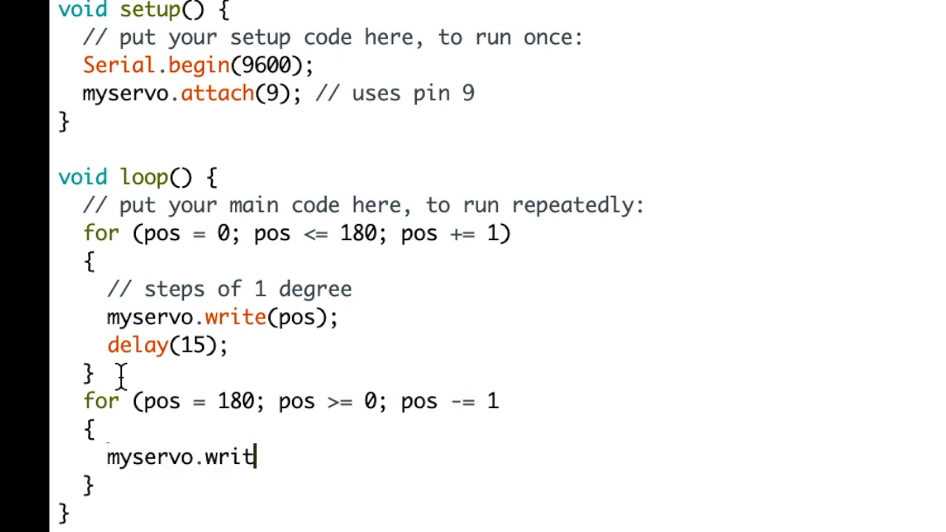
text(()
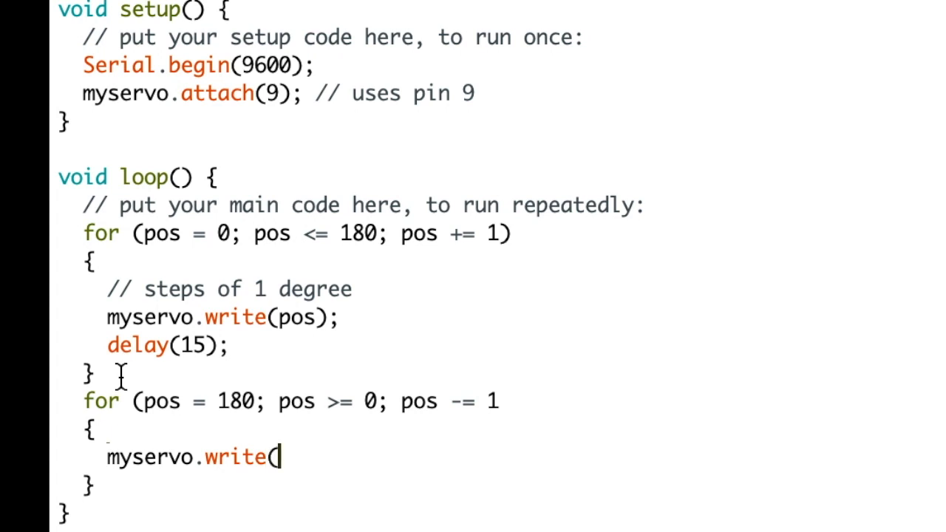
text(pos);)
text(d)
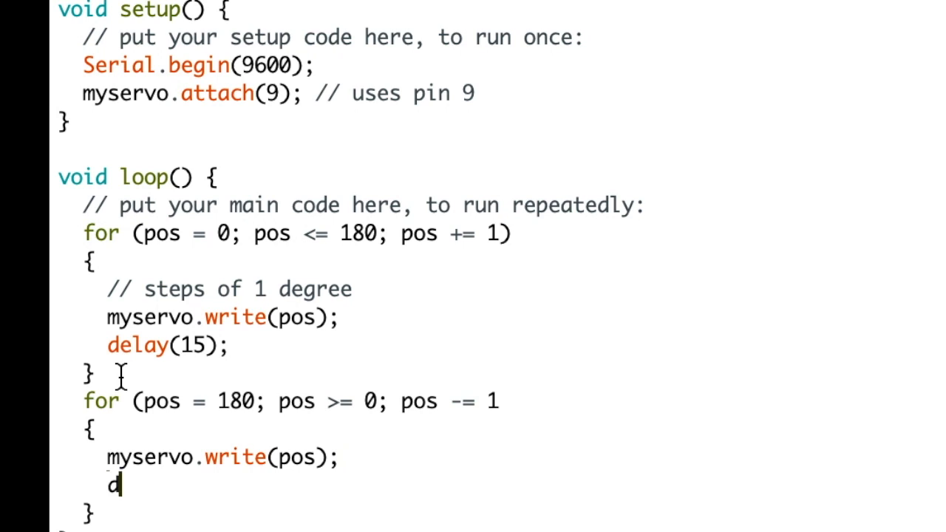
text(elay(2)
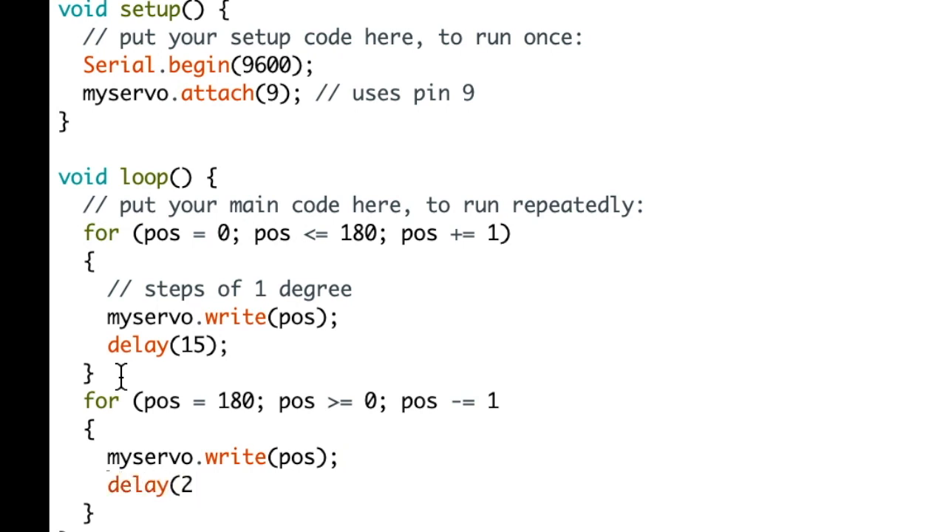
text(15);)
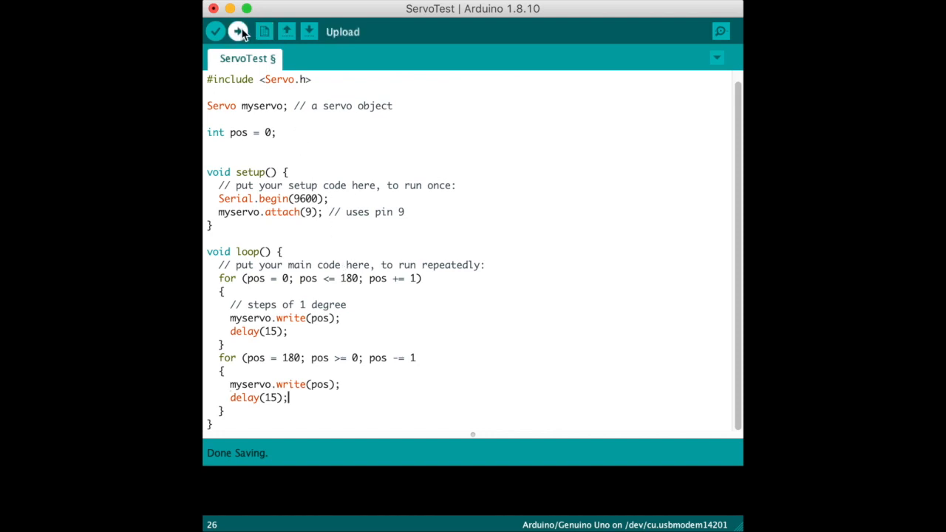
Step: Upload ServoTest, which fails with "expected ')' before '{' token"
click(237, 31)
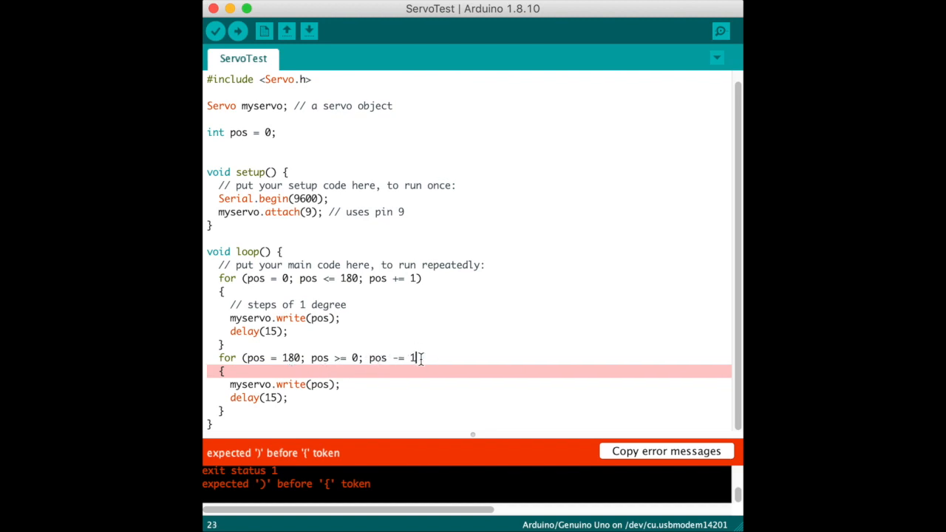
Step: Add the missing ')' to the countdown loop header and upload again
text())
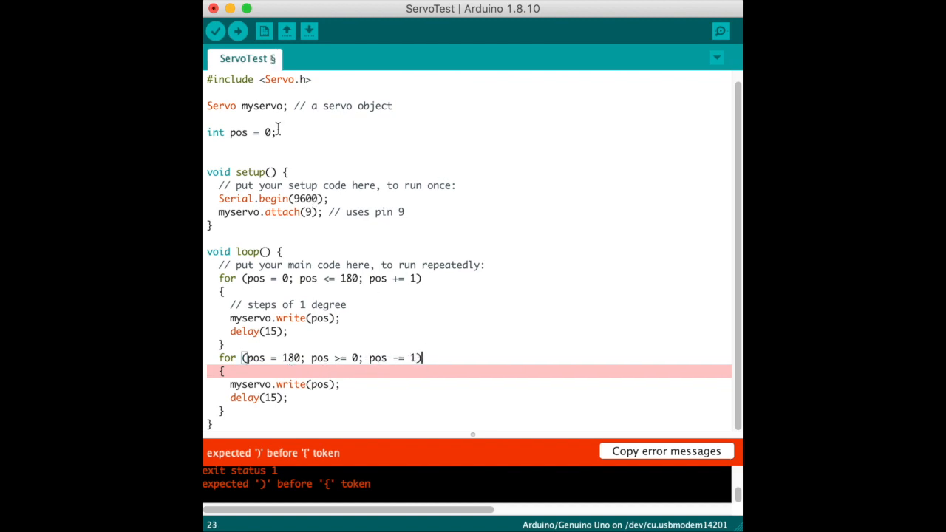
click(238, 31)
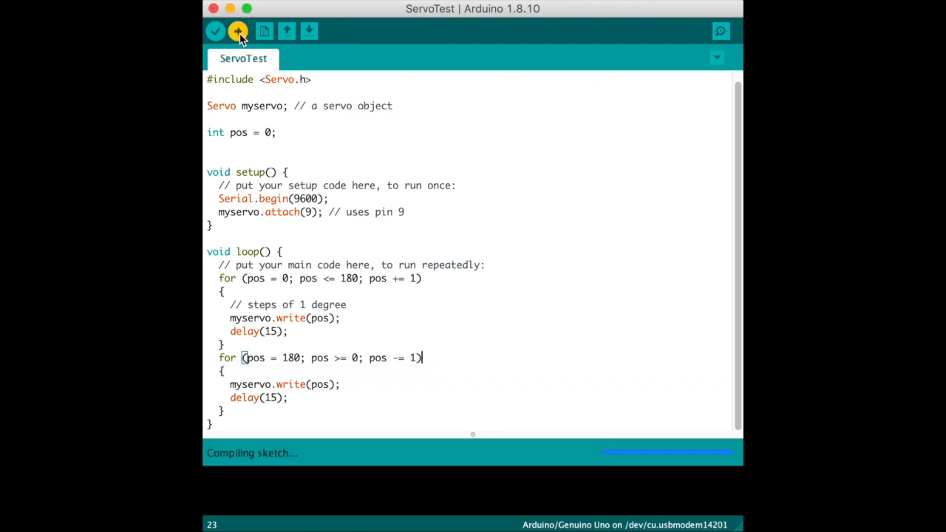